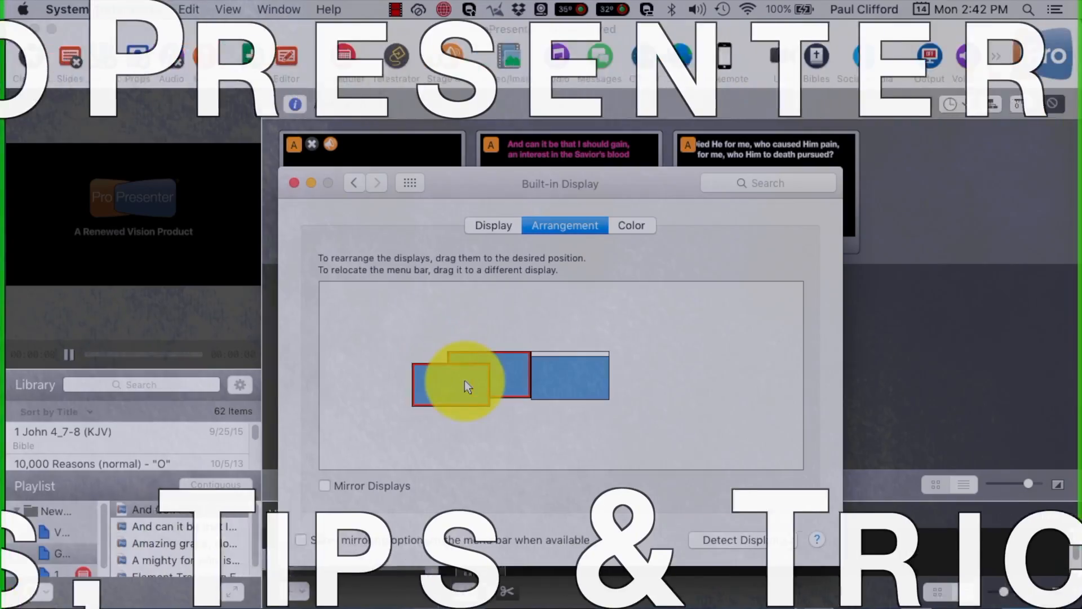
# - Start a Folder Action workflow and add Copy Finder Items from Files & Folders
pyautogui.moveTo(466, 383); pyautogui.dragTo(501, 376)
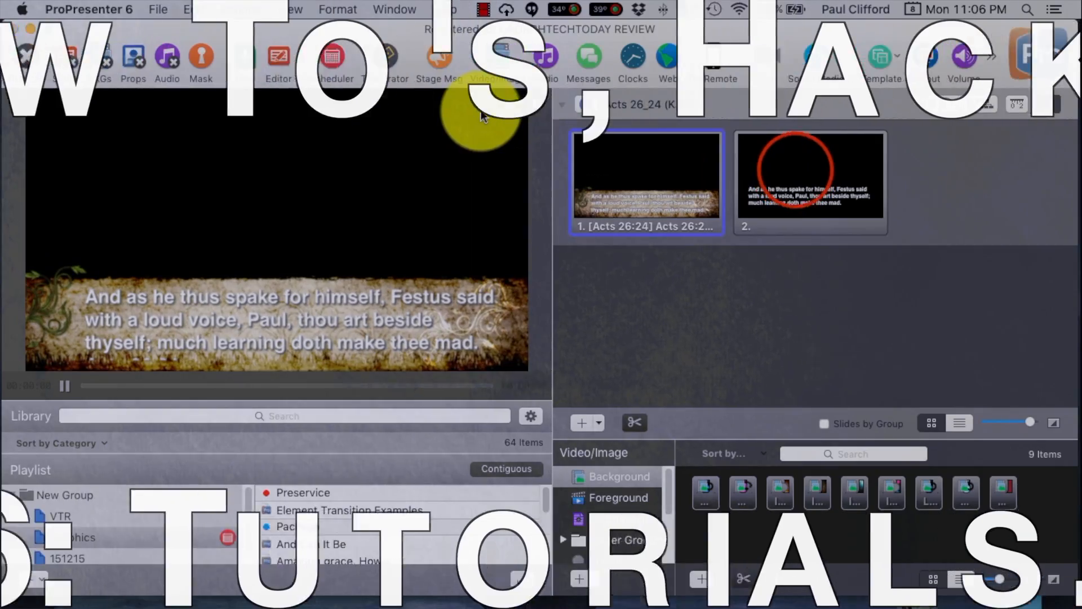
pyautogui.click(810, 176)
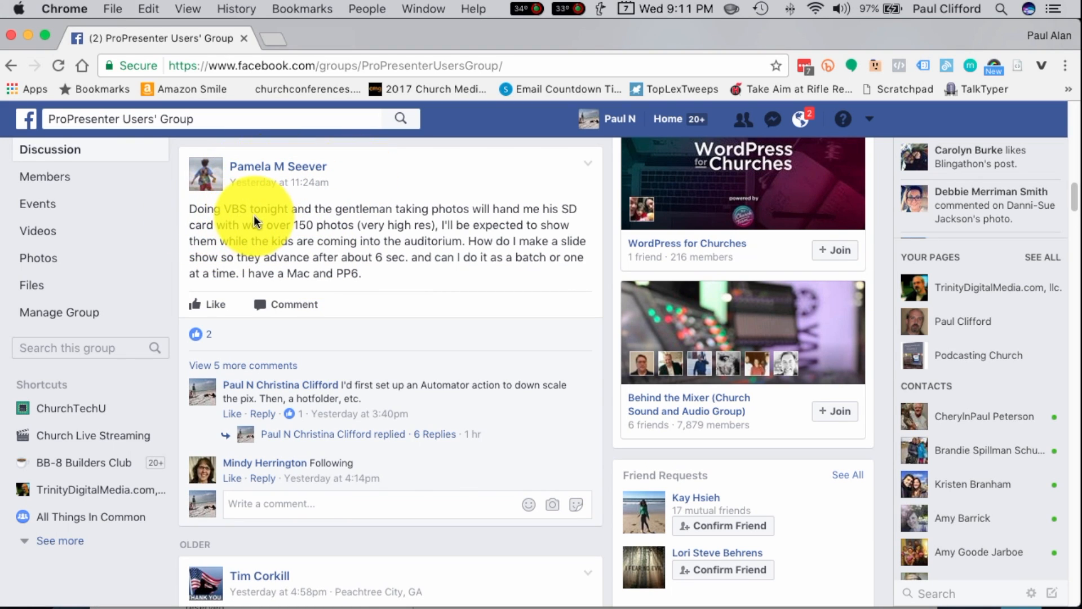
pyautogui.moveTo(504, 210)
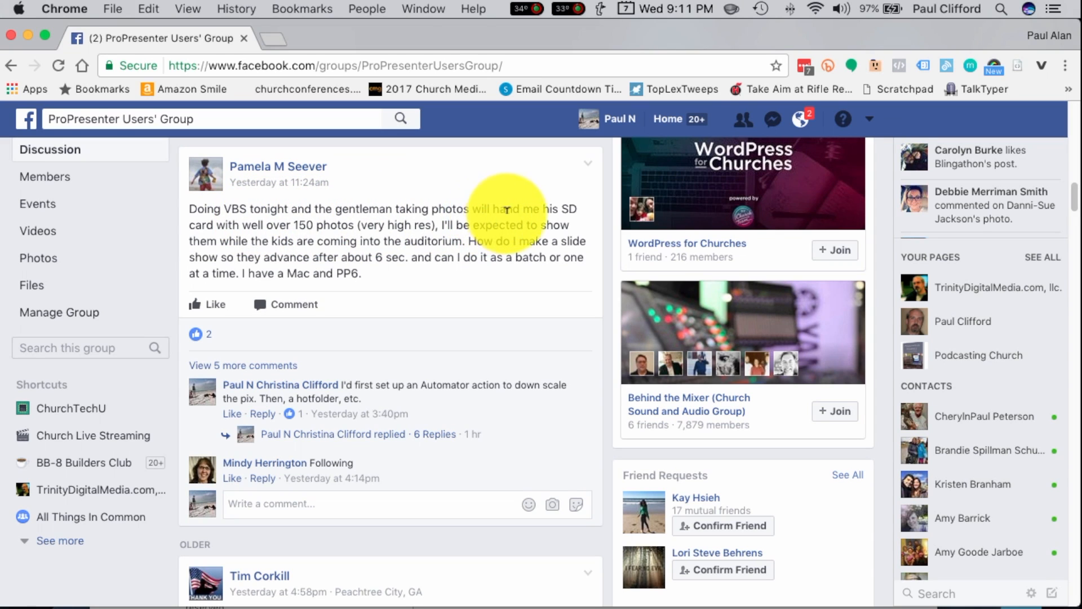
pyautogui.moveTo(338, 237)
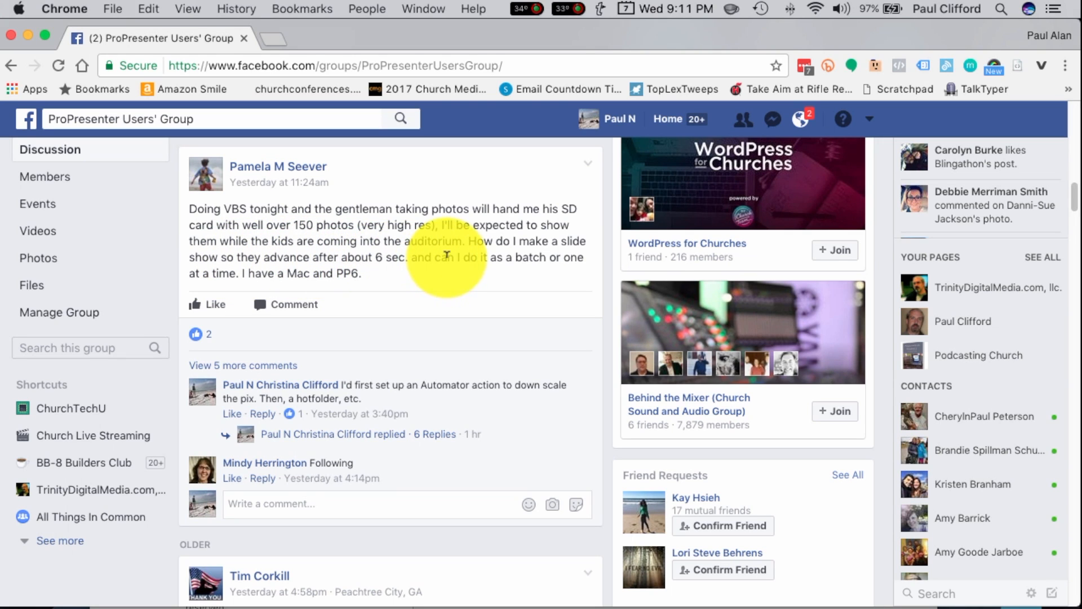
pyautogui.moveTo(468, 286)
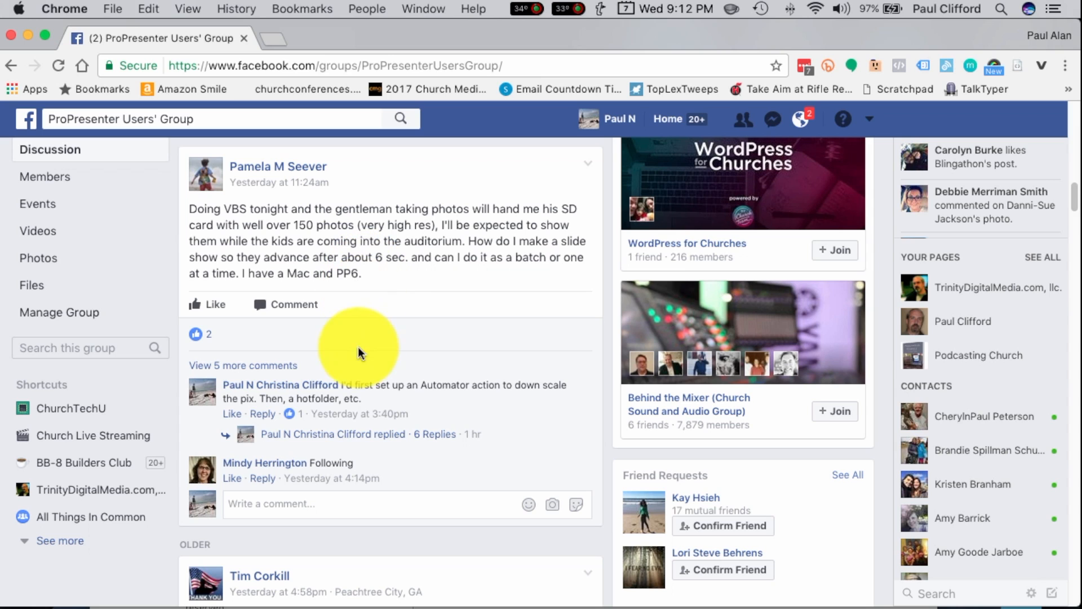
pyautogui.moveTo(375, 402)
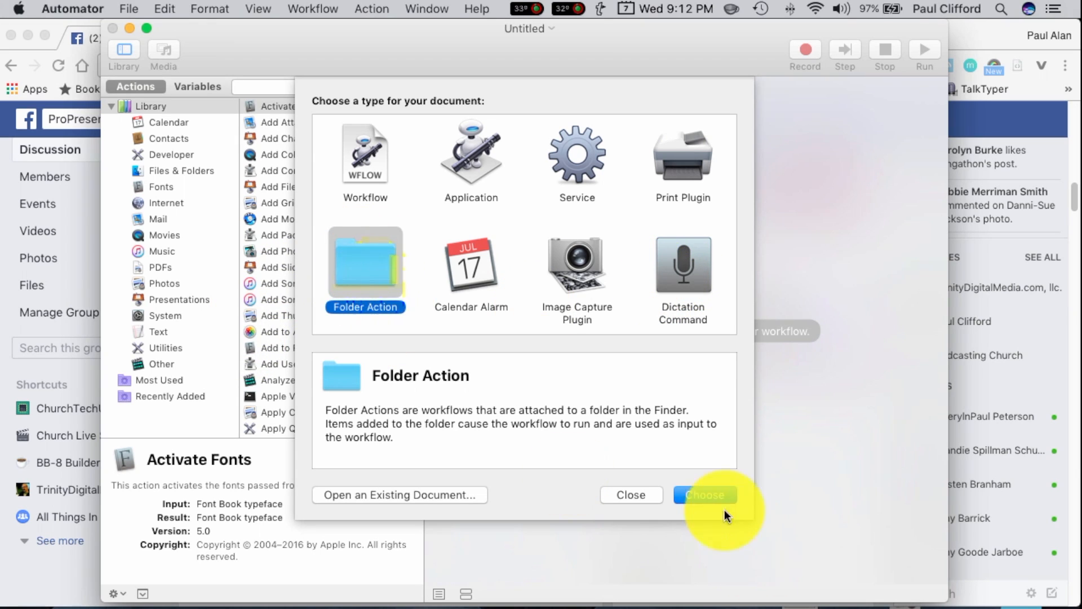
pyautogui.click(704, 494)
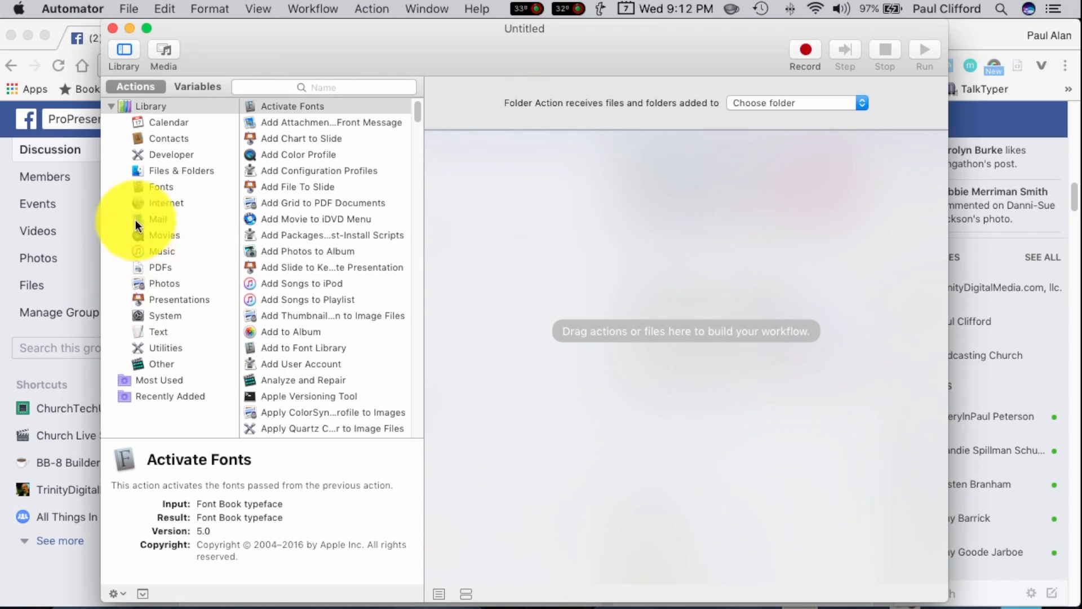
pyautogui.click(181, 170)
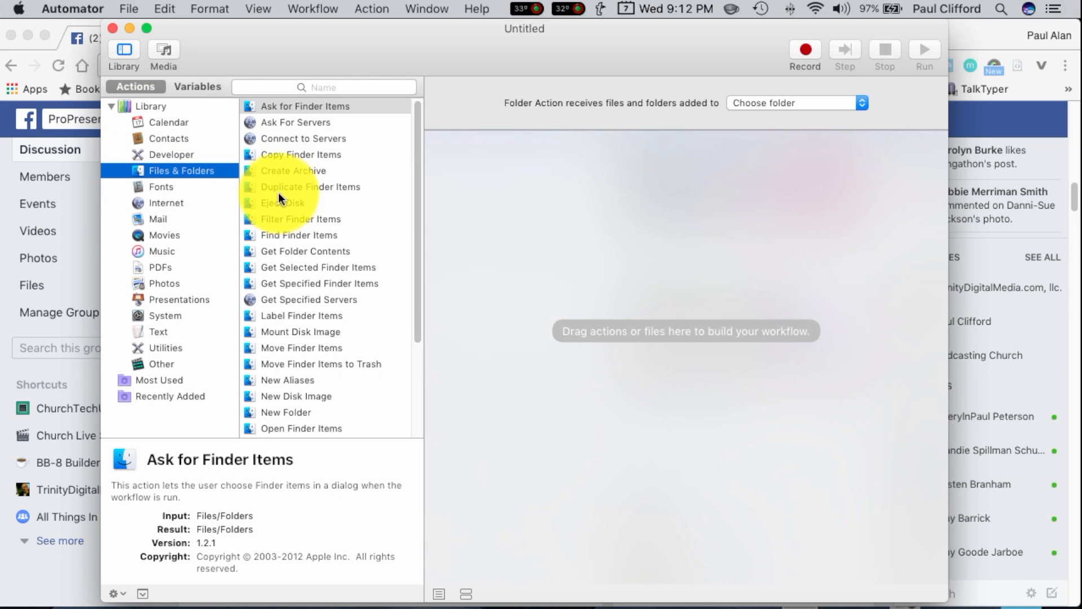
pyautogui.click(301, 155)
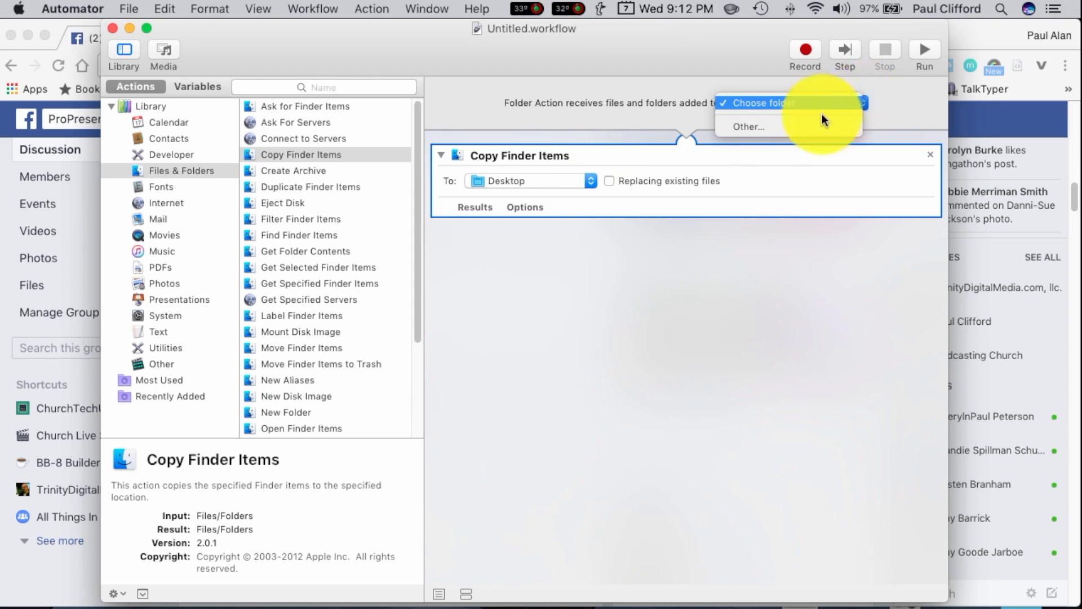
# - Set the folder action to watch the pics raw folder
pyautogui.click(747, 126)
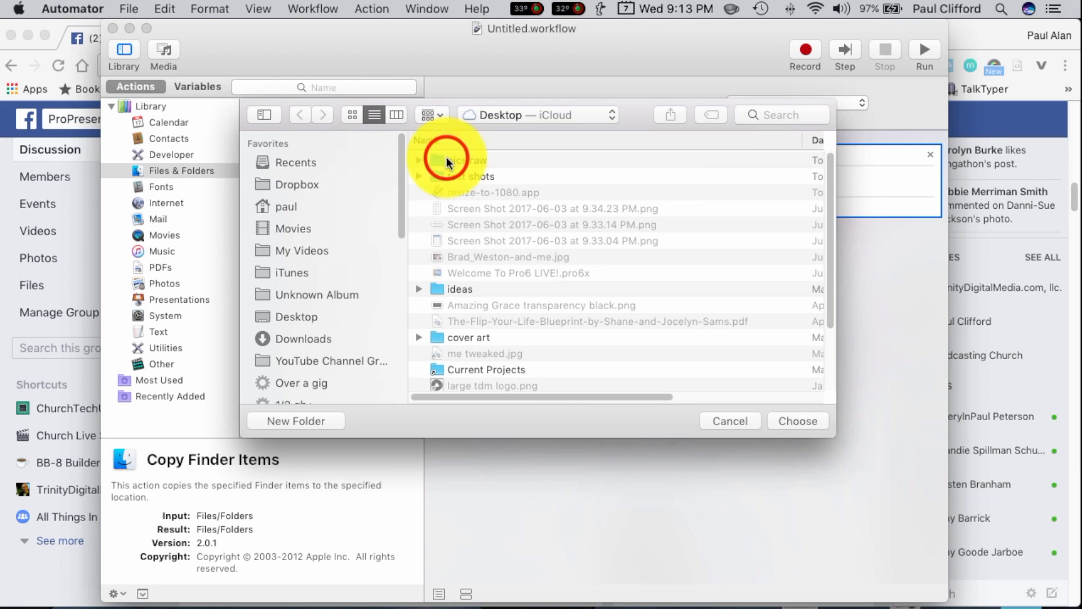
pyautogui.click(455, 159)
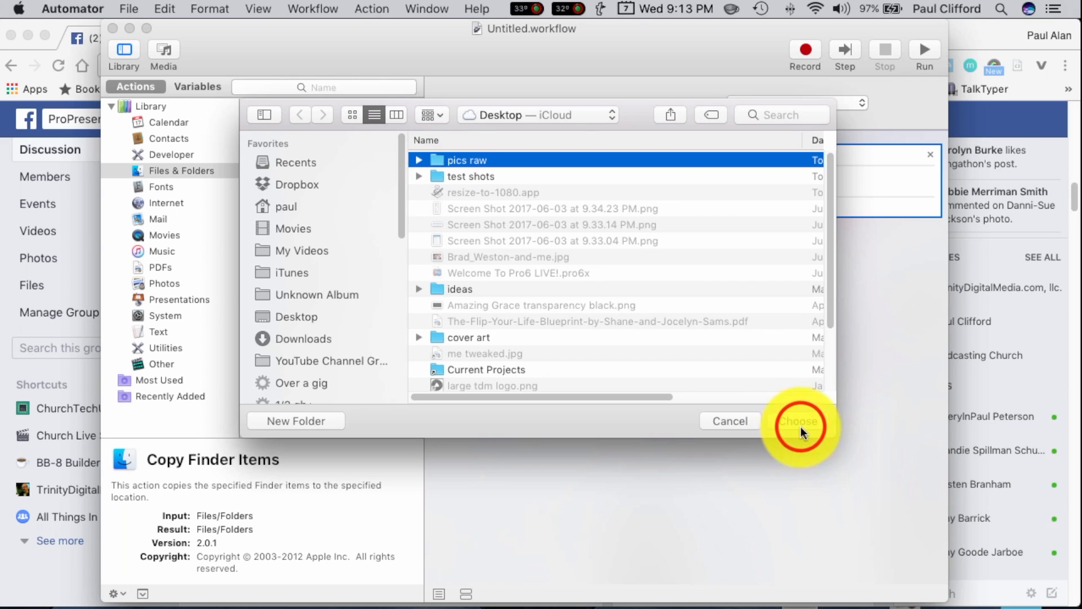
pyautogui.click(799, 421)
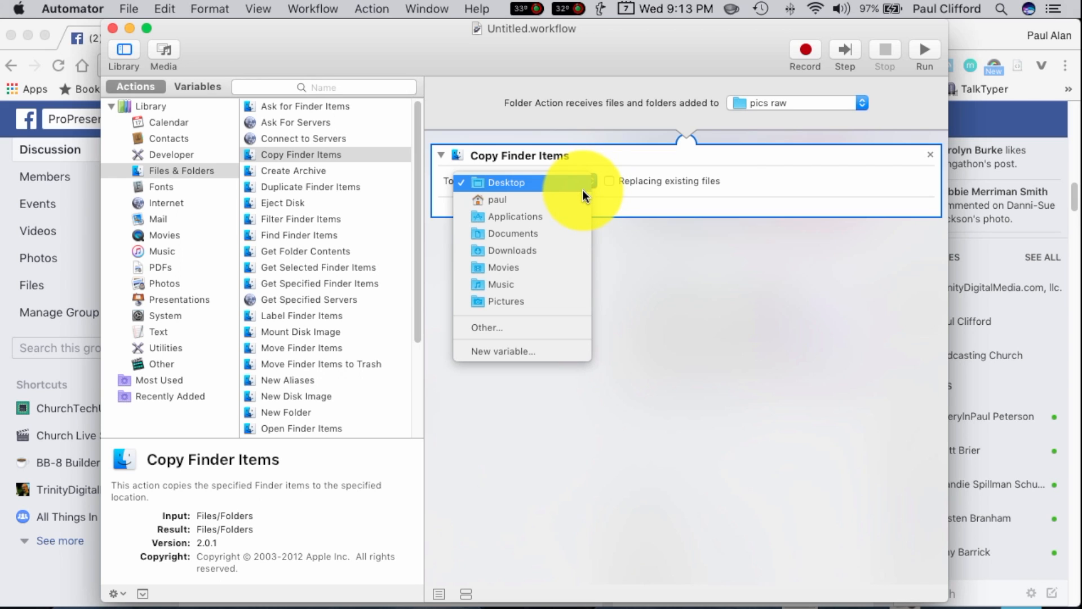
# - Set the Copy Finder Items destination to pics raw/resized pics
pyautogui.click(486, 327)
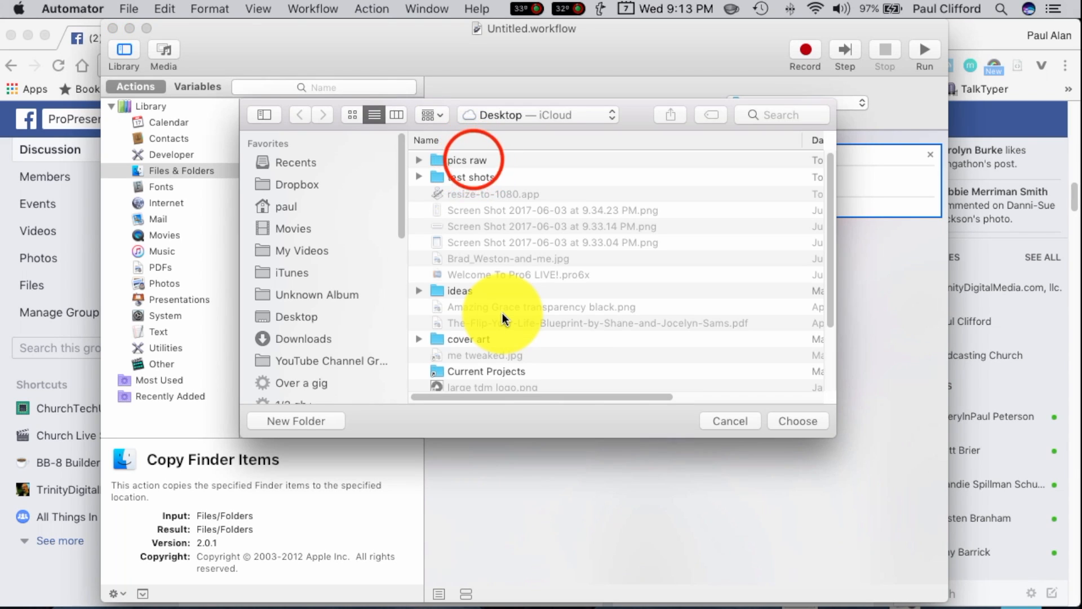
pyautogui.doubleClick(467, 159)
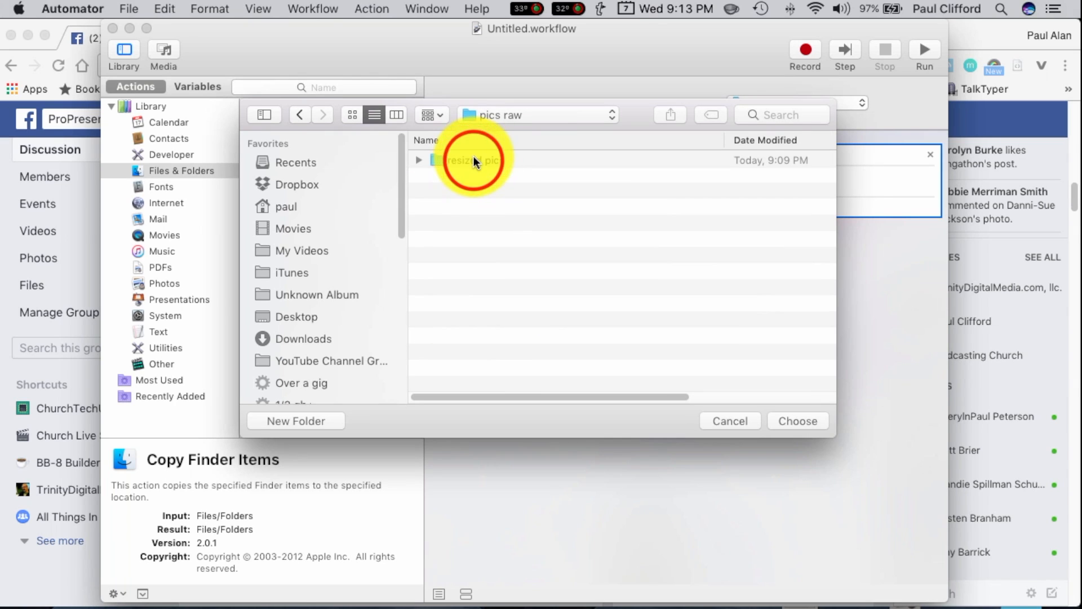
pyautogui.doubleClick(472, 160)
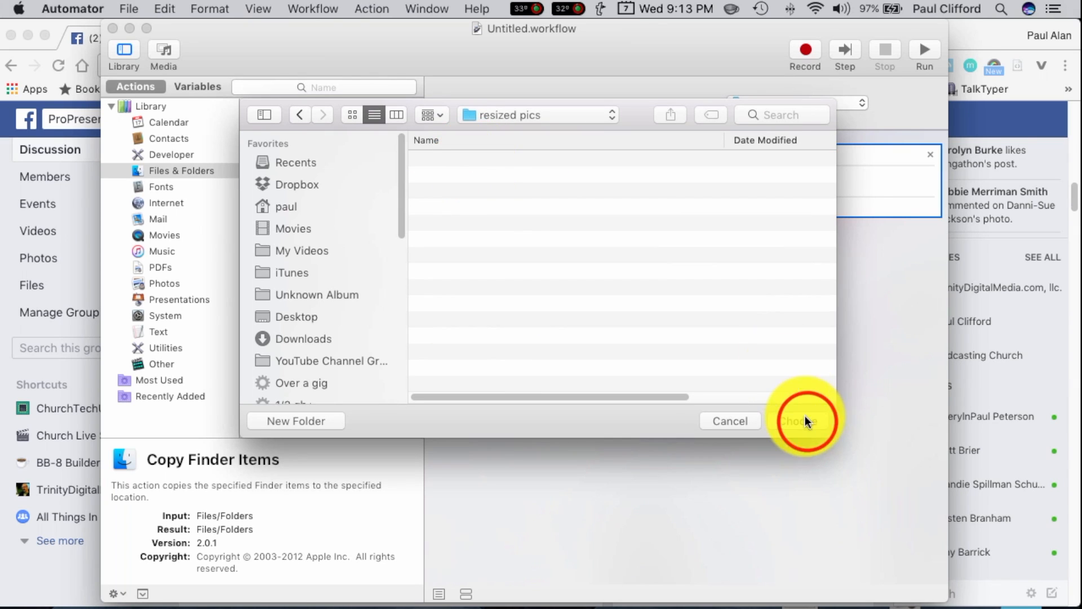
pyautogui.click(803, 421)
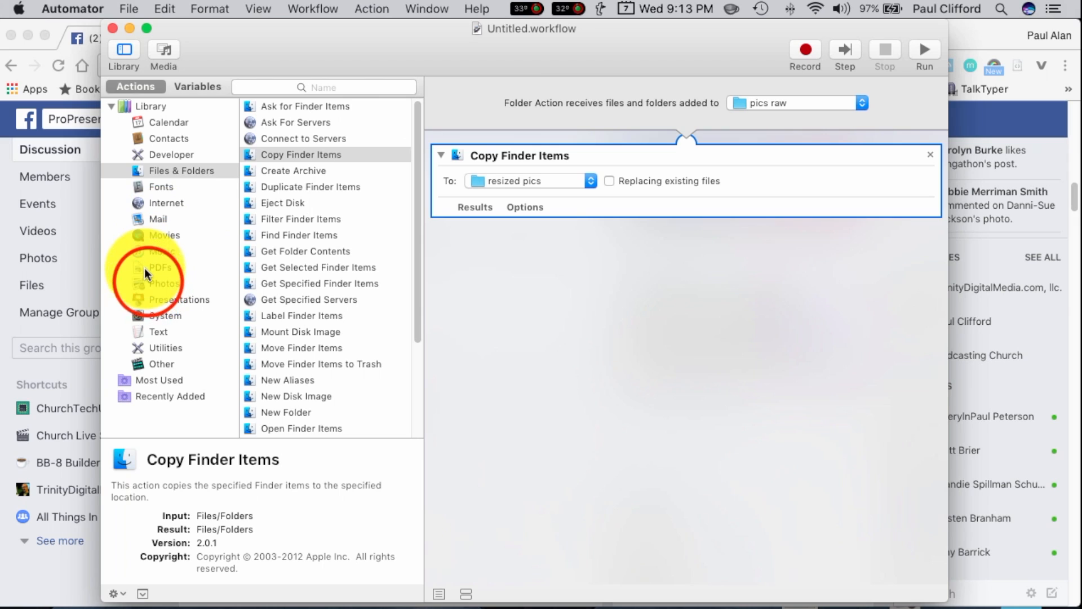
# - Add a Scale Images action from Photos set To Size 1920 pixels
pyautogui.click(166, 283)
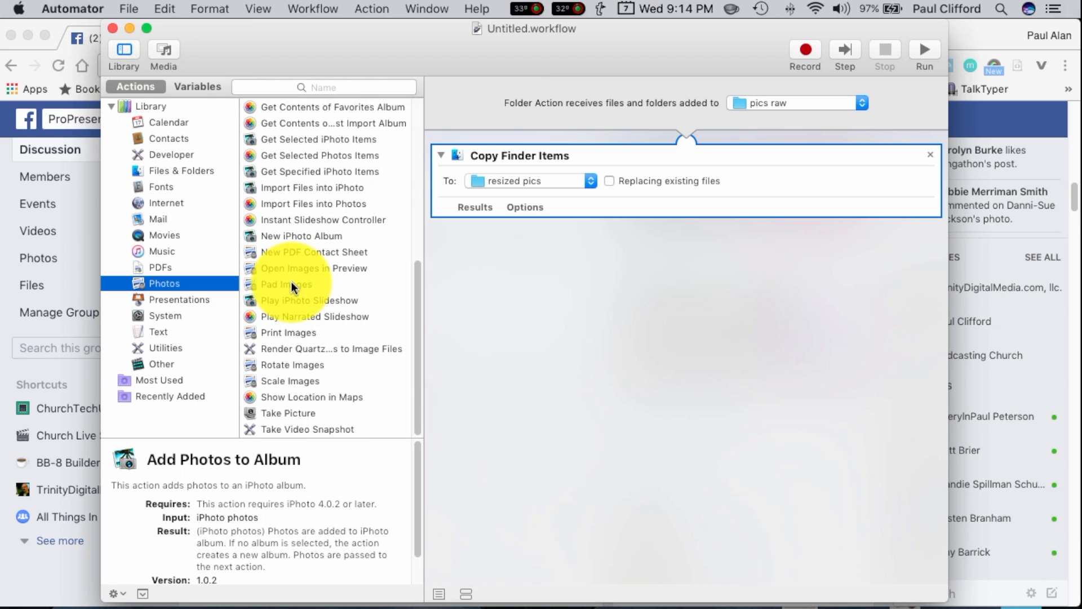
pyautogui.click(290, 380)
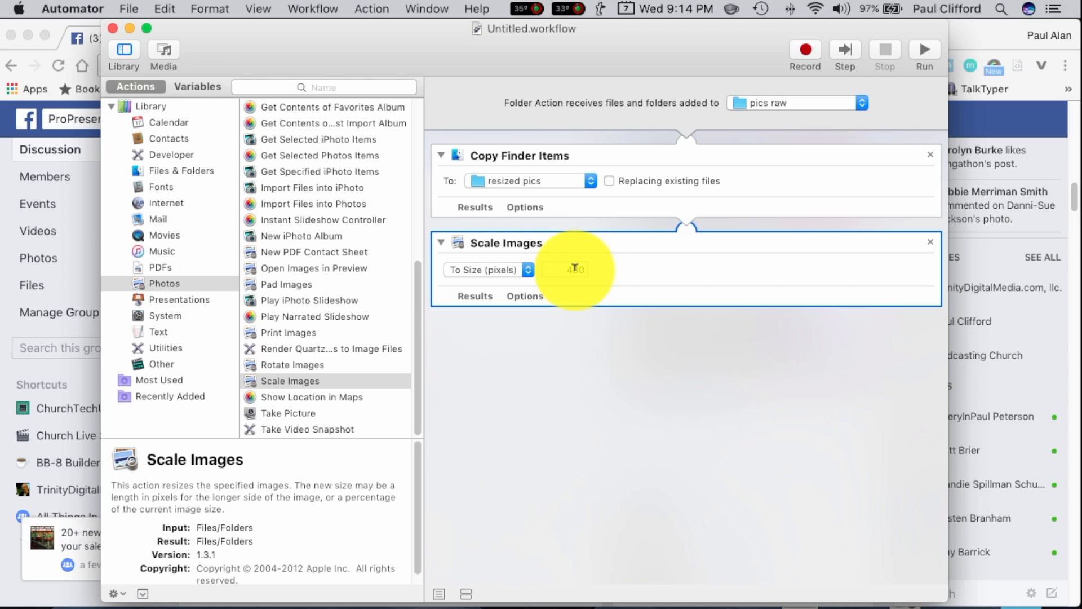
pyautogui.click(569, 269)
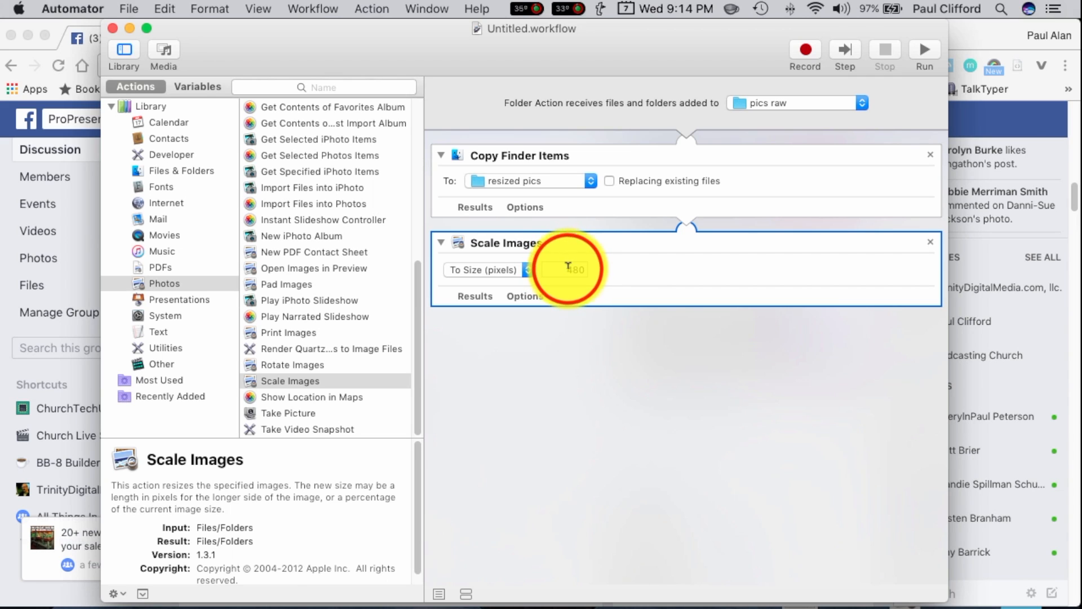
pyautogui.click(568, 270)
pyautogui.write('1')
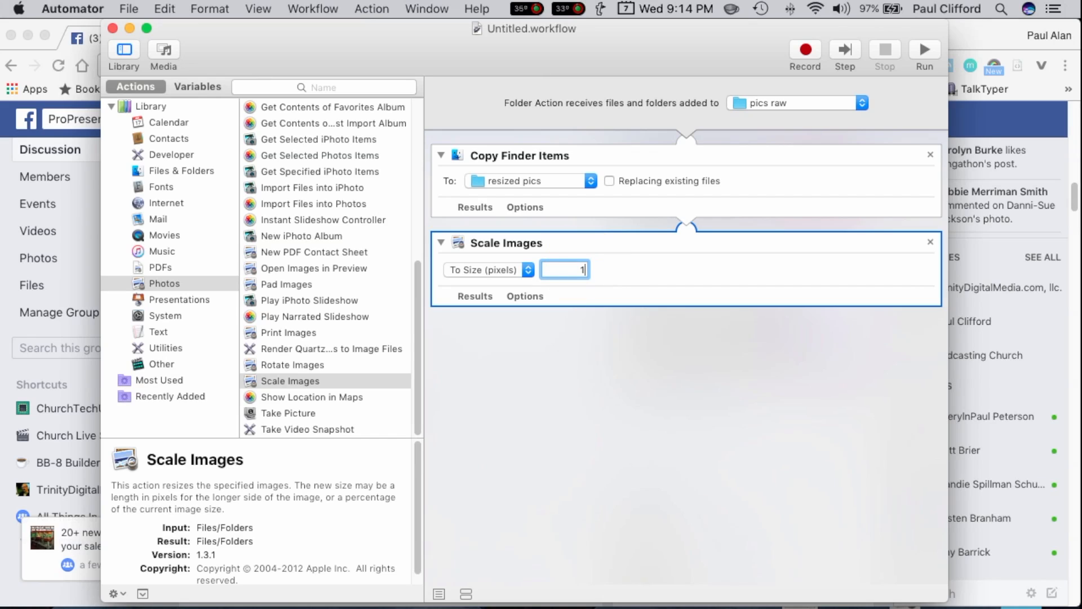
pyautogui.write('920')
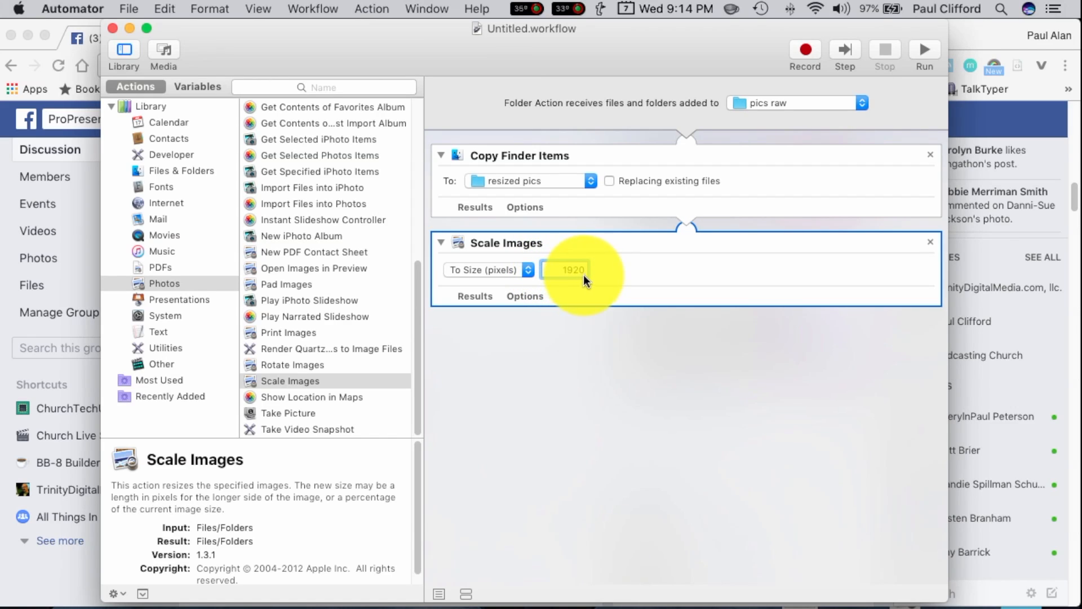
pyautogui.click(564, 269)
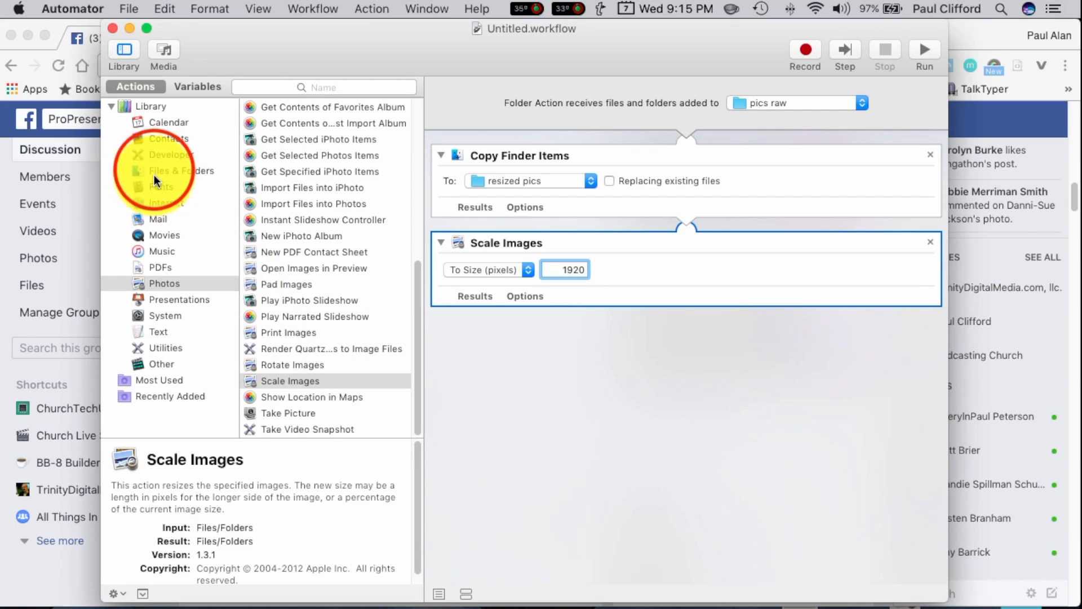
# - Add Rename Finder Items in Add Text mode appending -1080, and save as Group resize
pyautogui.click(182, 171)
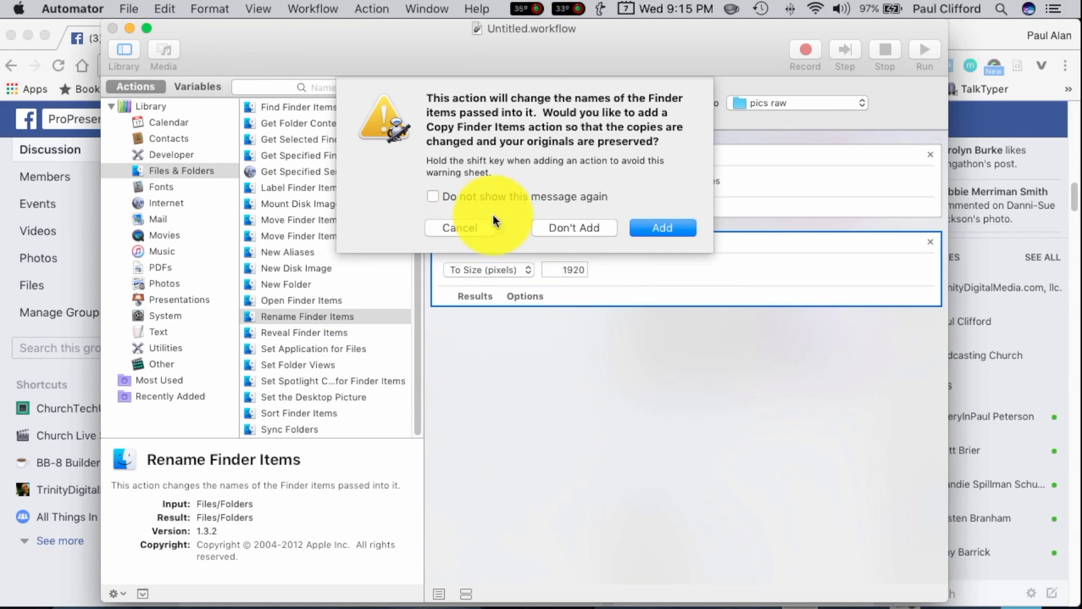
pyautogui.moveTo(781, 151)
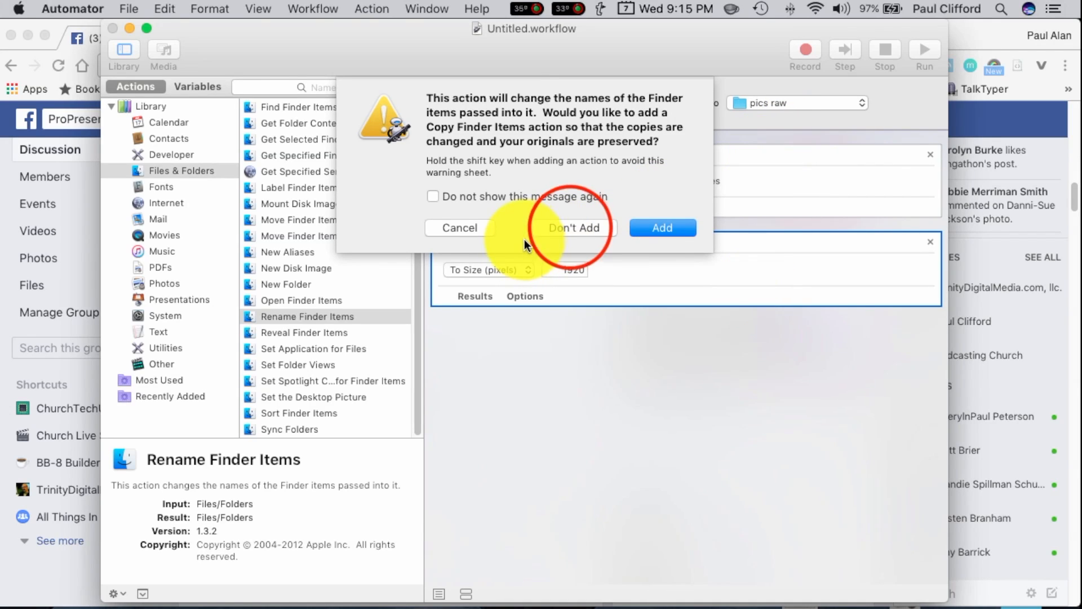
pyautogui.click(661, 228)
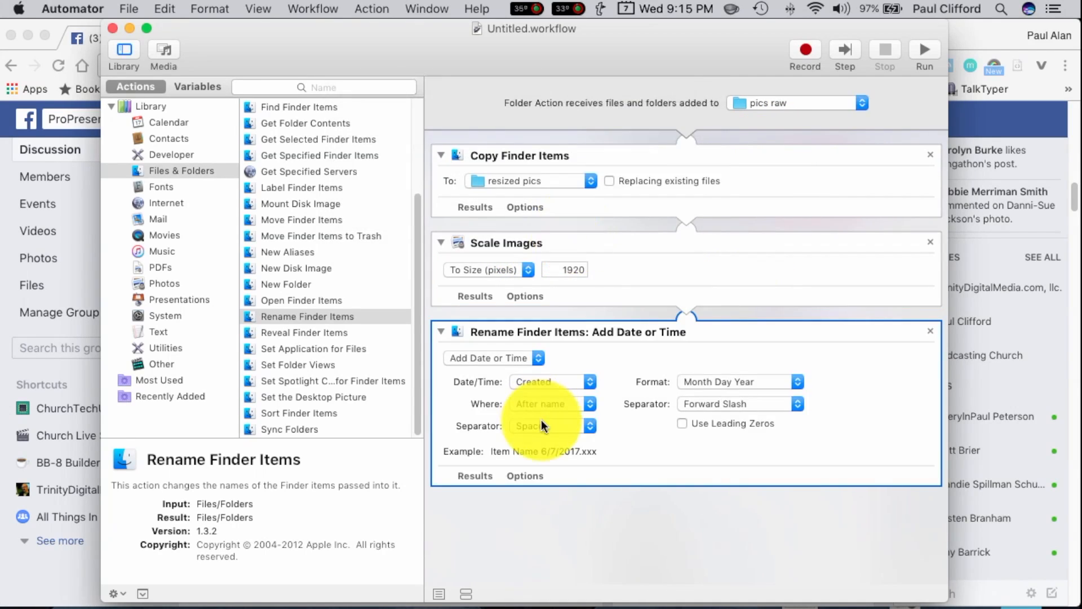
pyautogui.click(492, 357)
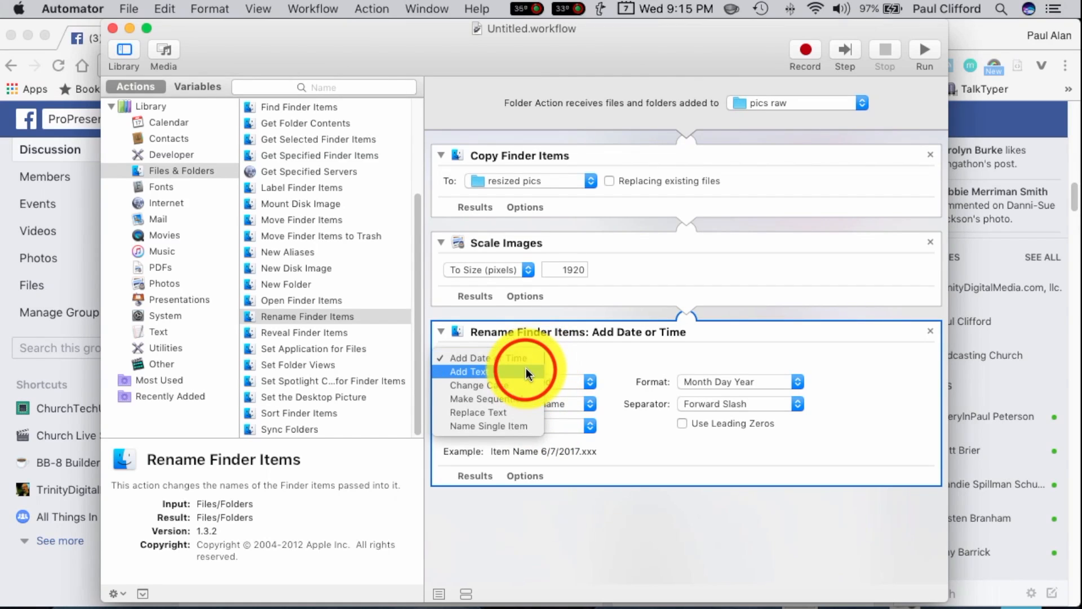
pyautogui.click(470, 371)
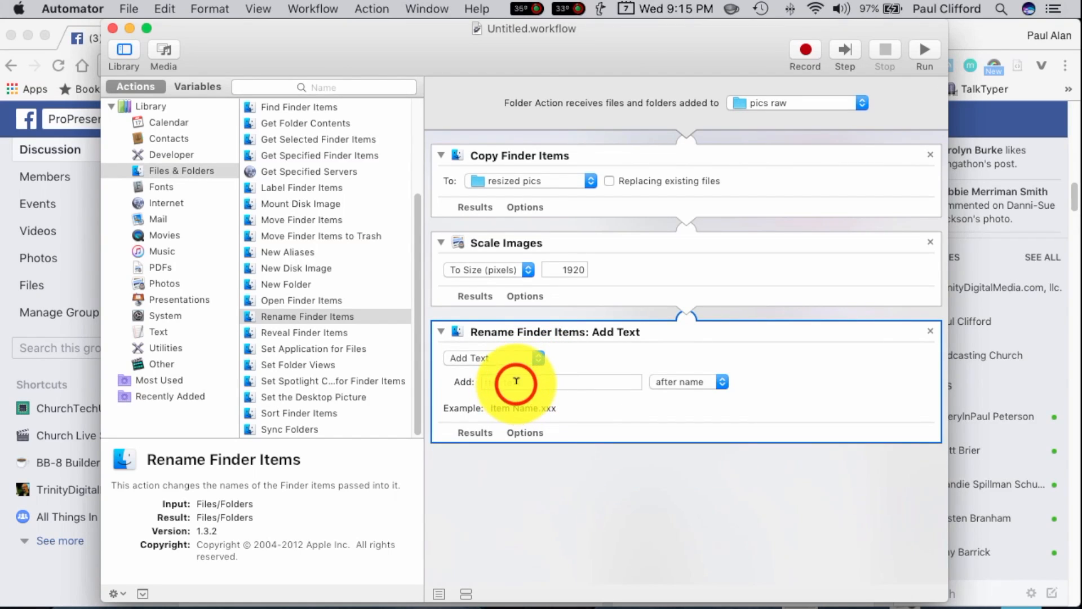
pyautogui.write('-')
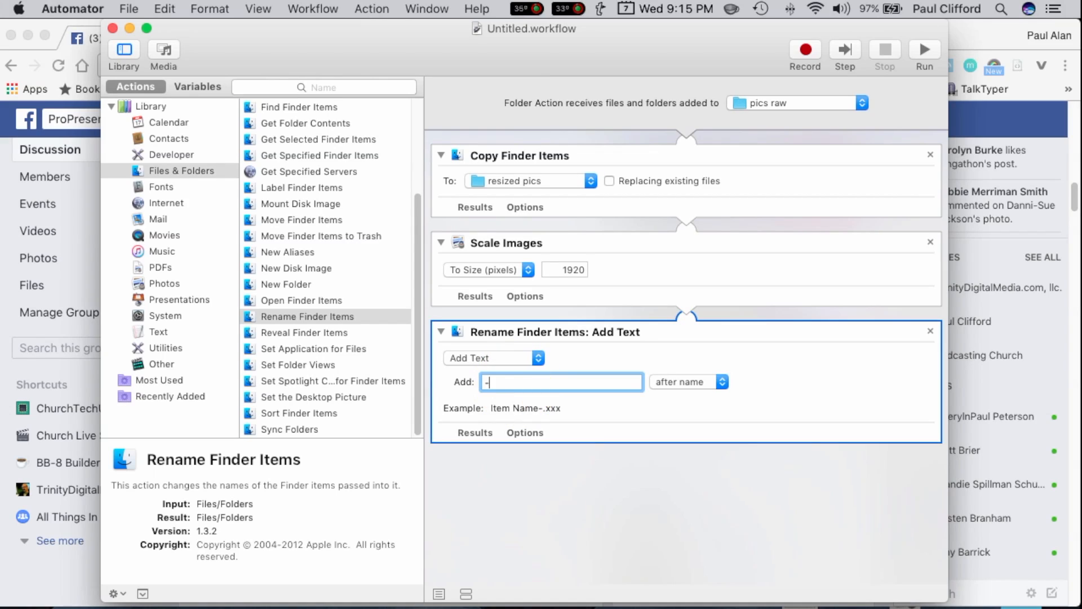
pyautogui.write('1080')
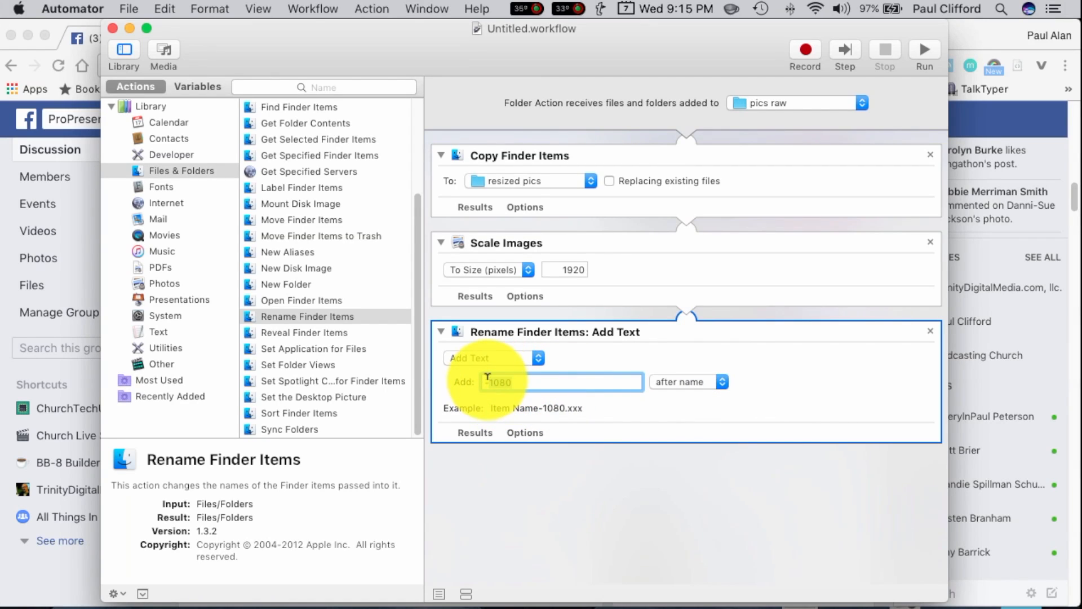
pyautogui.write('-vb')
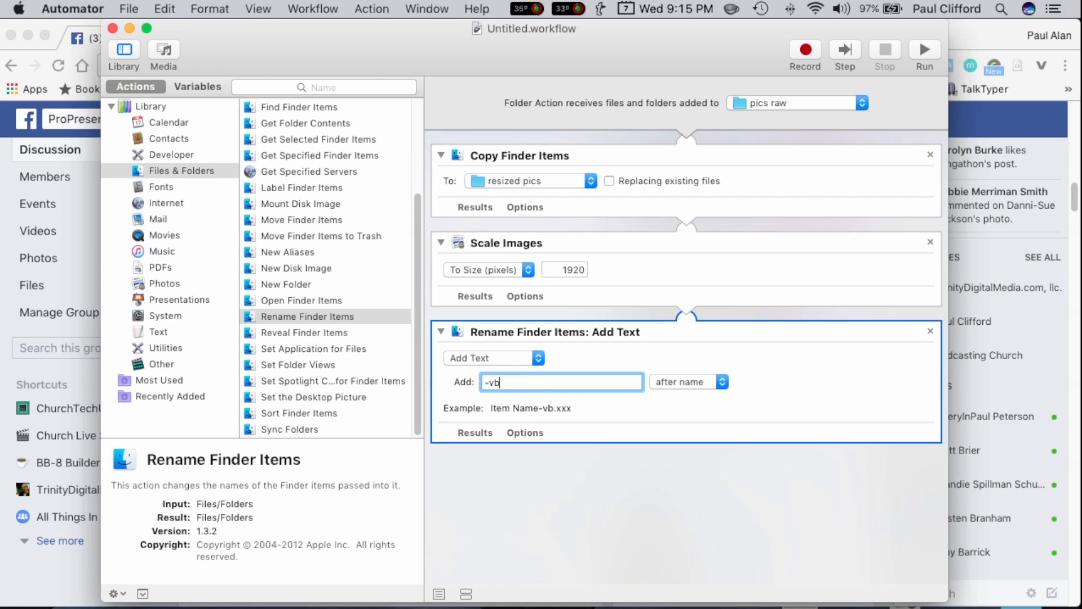
pyautogui.write('s')
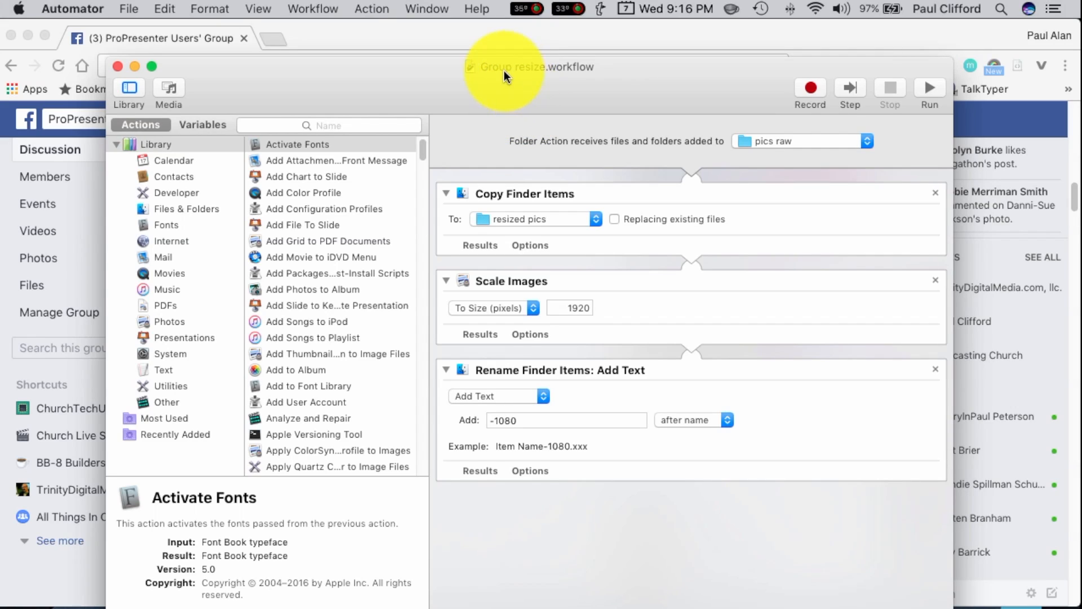
pyautogui.moveTo(485, 76)
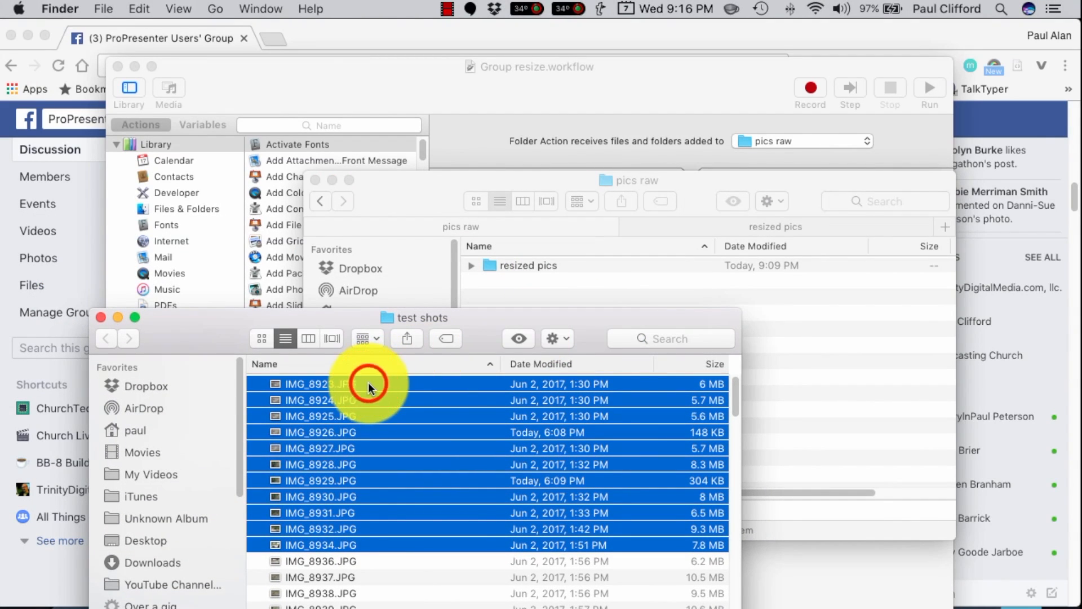
# - Drag the eleven selected IMG photos from test shots into pics raw
pyautogui.moveTo(369, 384); pyautogui.dragTo(793, 310)
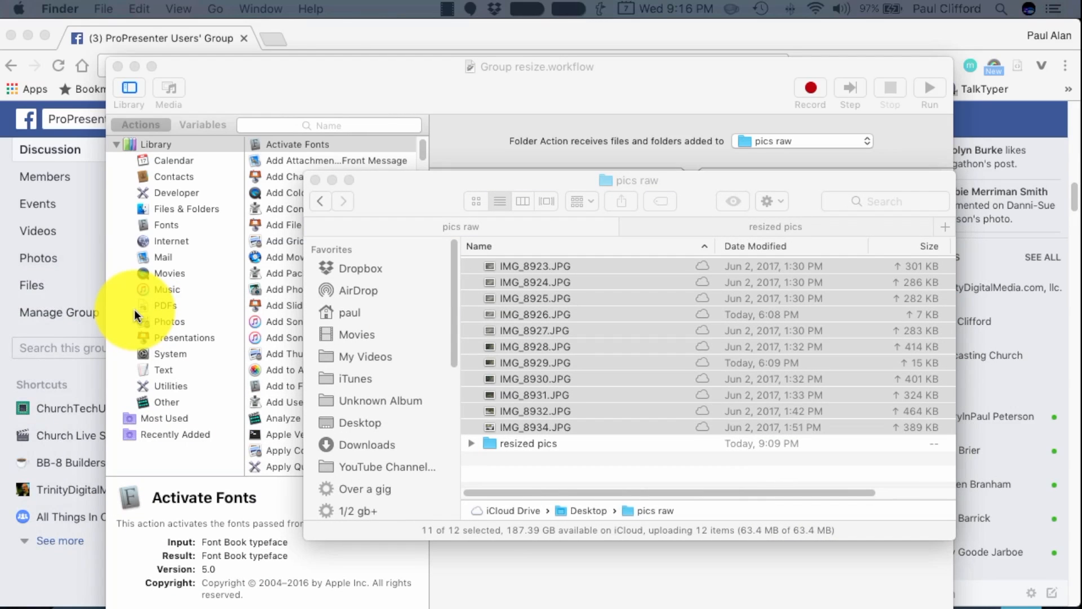
pyautogui.moveTo(666, 184)
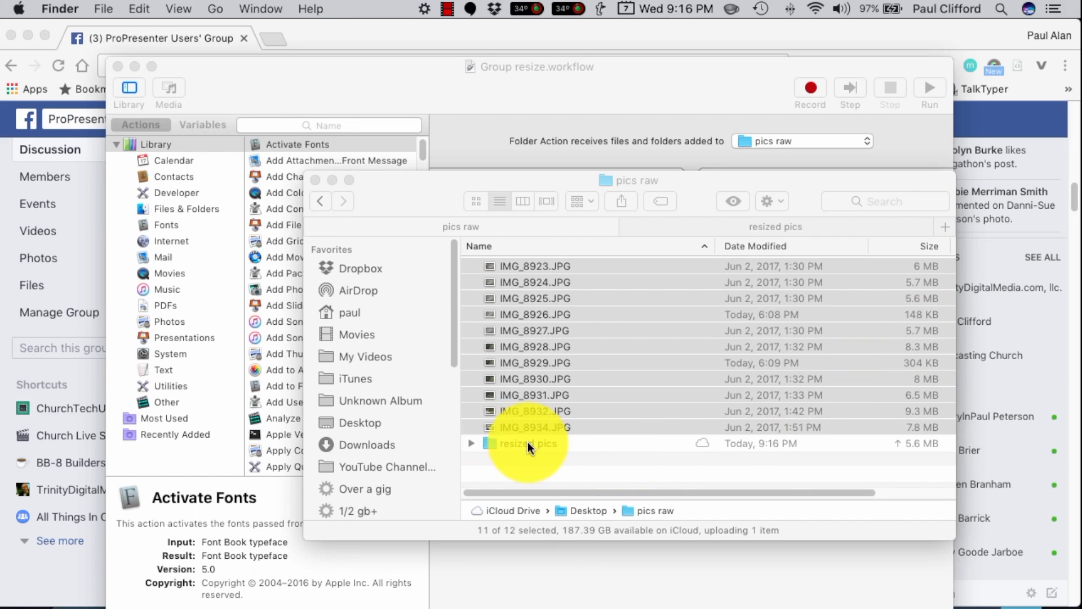
pyautogui.moveTo(552, 448)
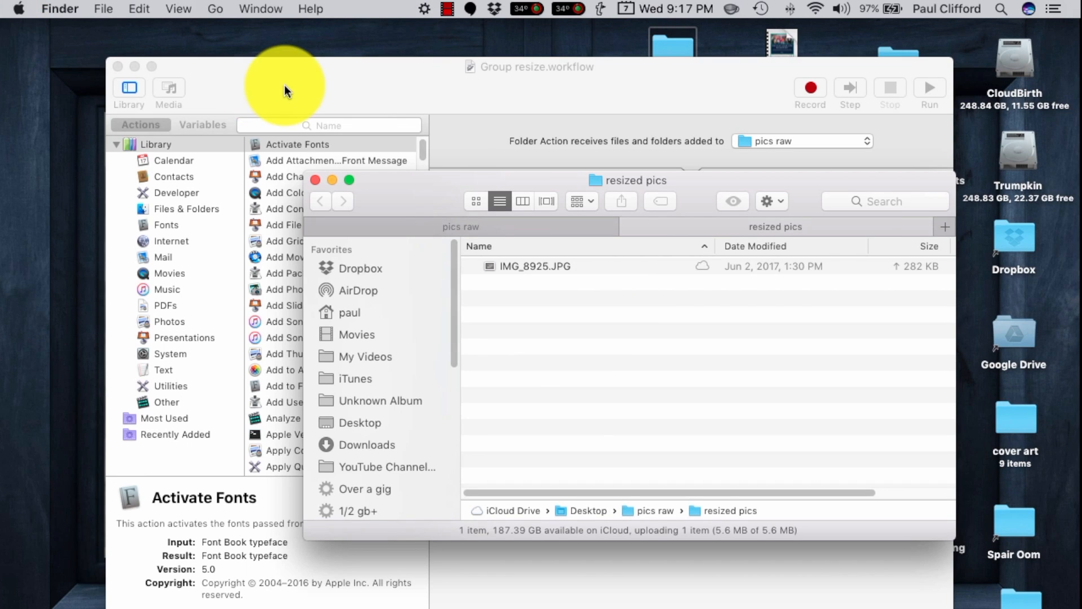
pyautogui.moveTo(525, 344)
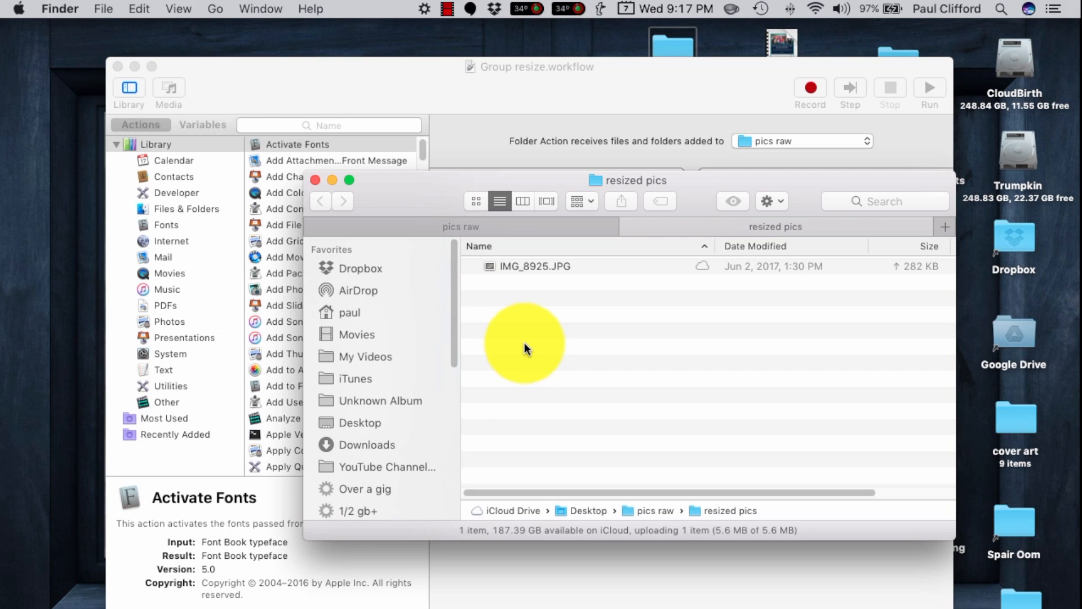
pyautogui.moveTo(476, 190)
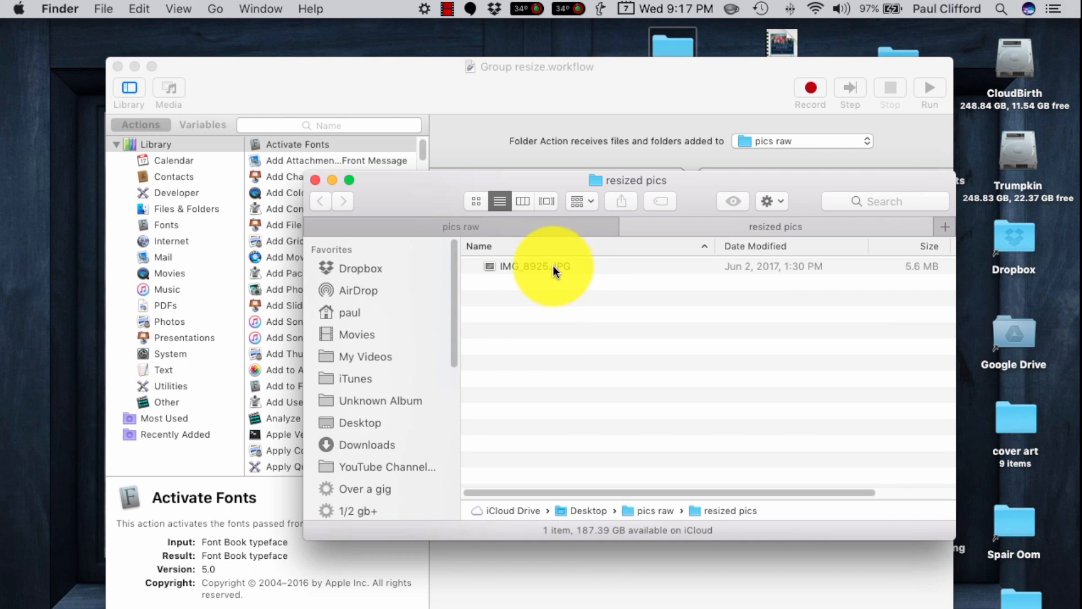
pyautogui.moveTo(570, 320)
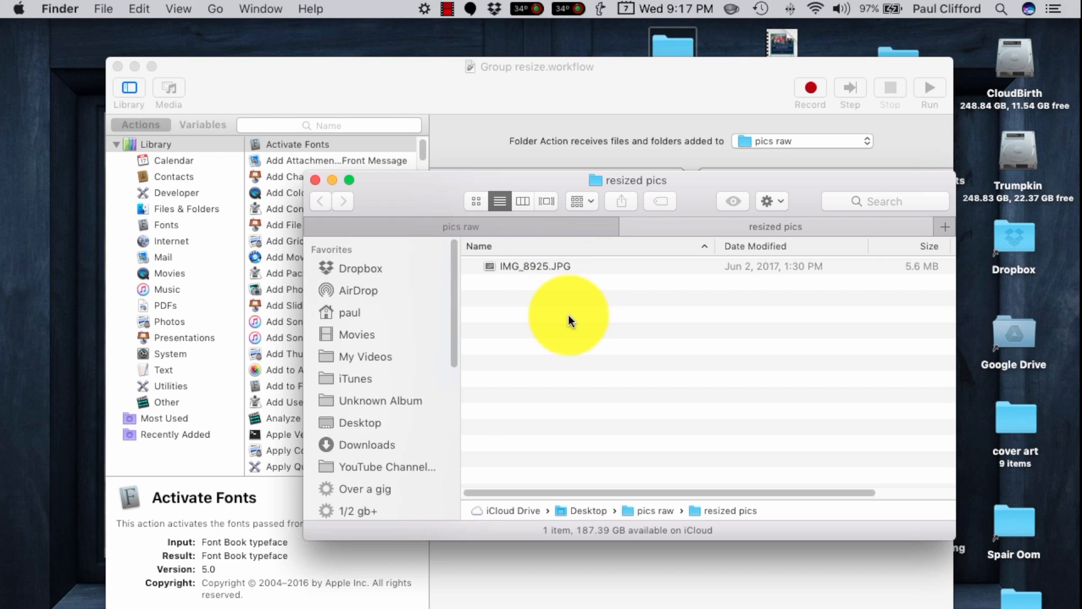
pyautogui.moveTo(571, 323)
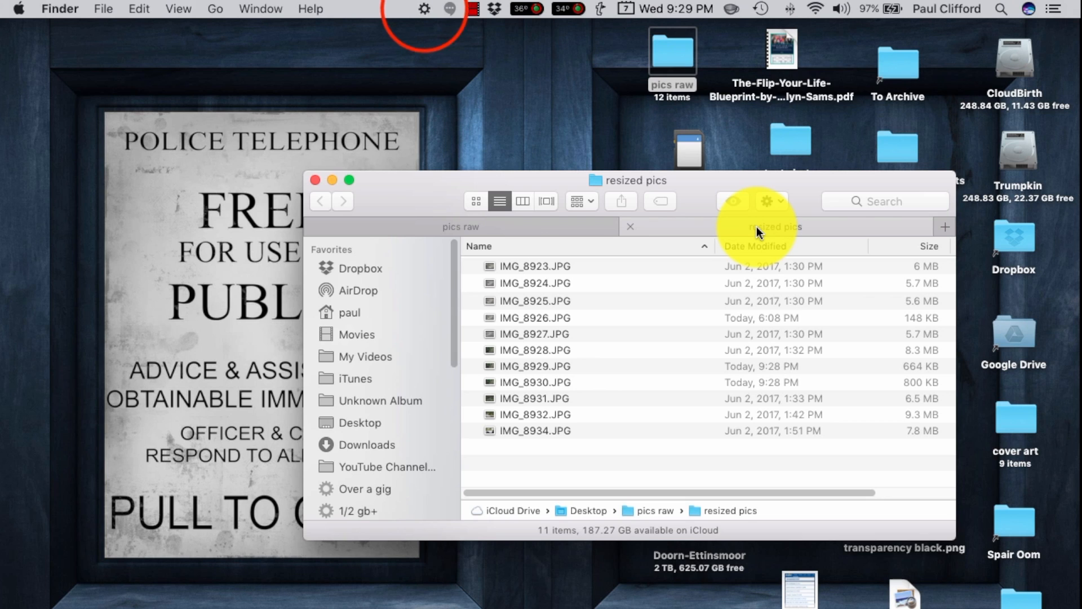
# - Switch to the resized pics tab and watch the -1080 renamed files arrive
pyautogui.click(423, 9)
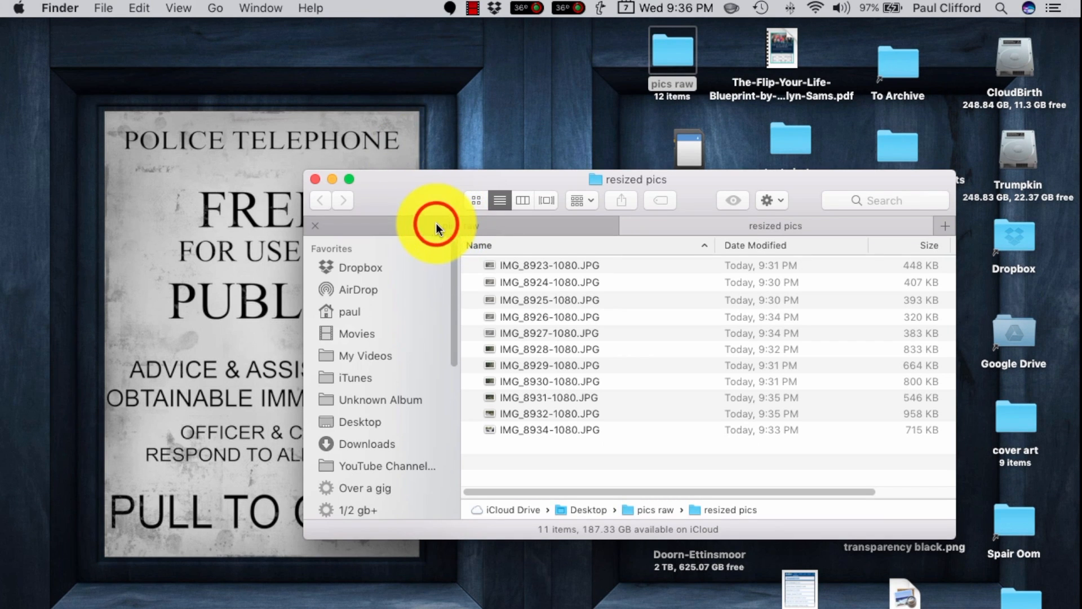
pyautogui.click(319, 200)
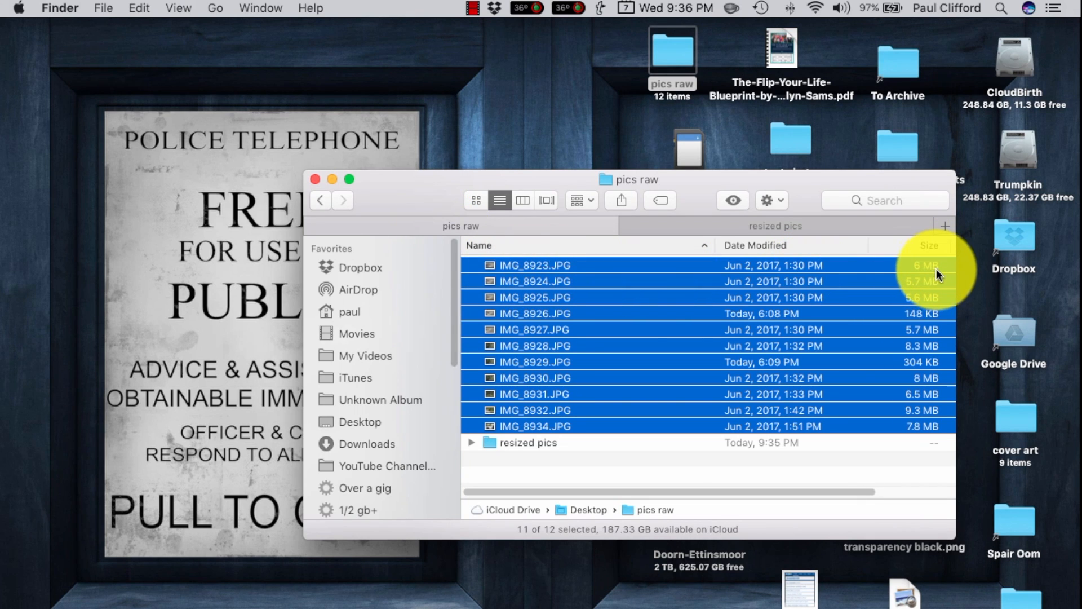
pyautogui.moveTo(909, 421)
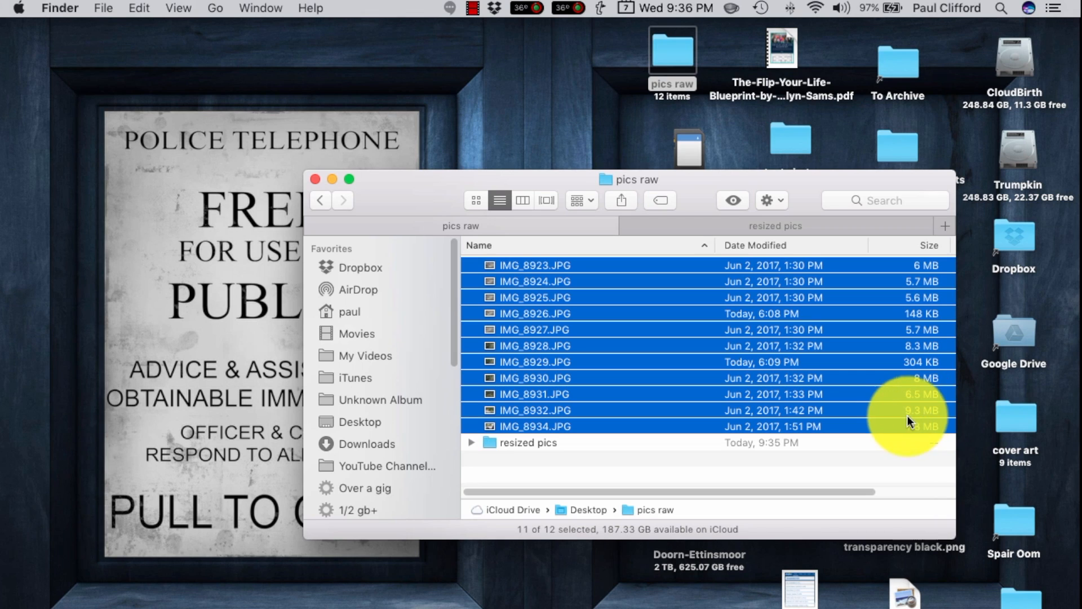
pyautogui.moveTo(919, 414)
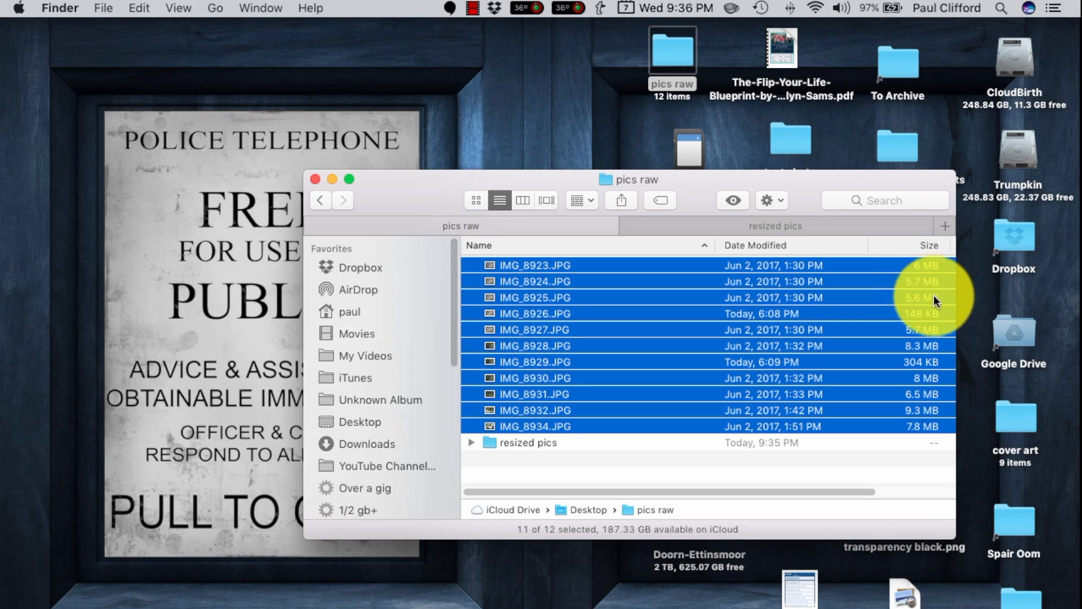
pyautogui.moveTo(931, 411)
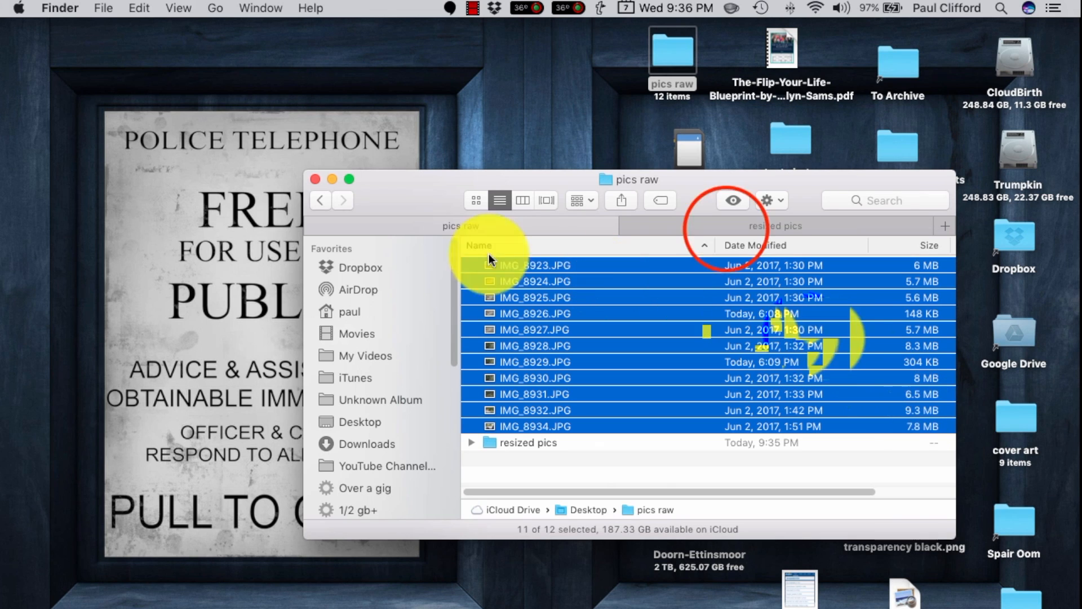
pyautogui.click(775, 225)
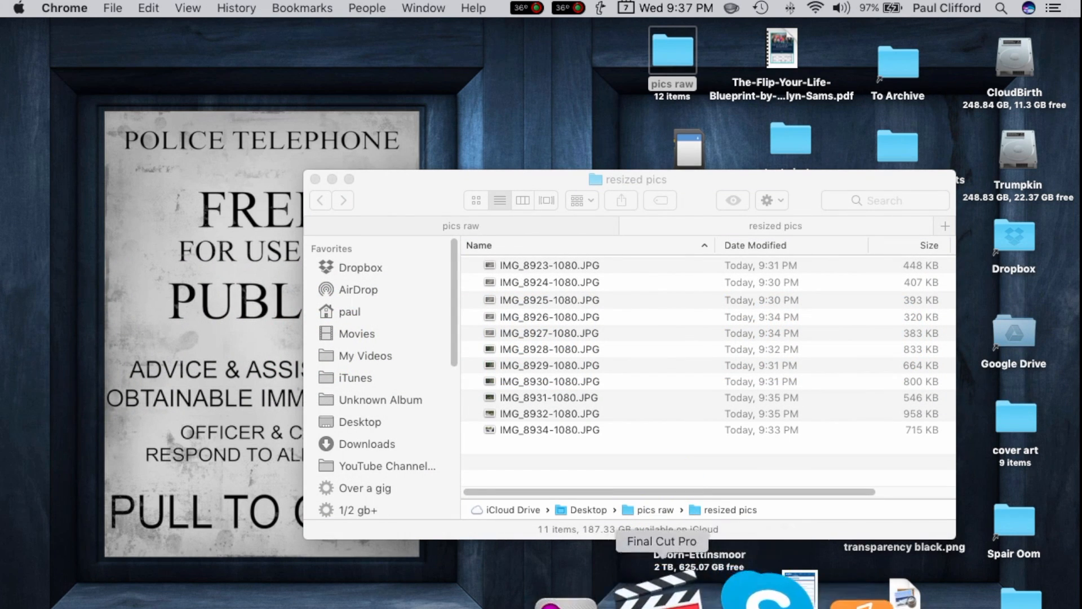
pyautogui.moveTo(610, 590)
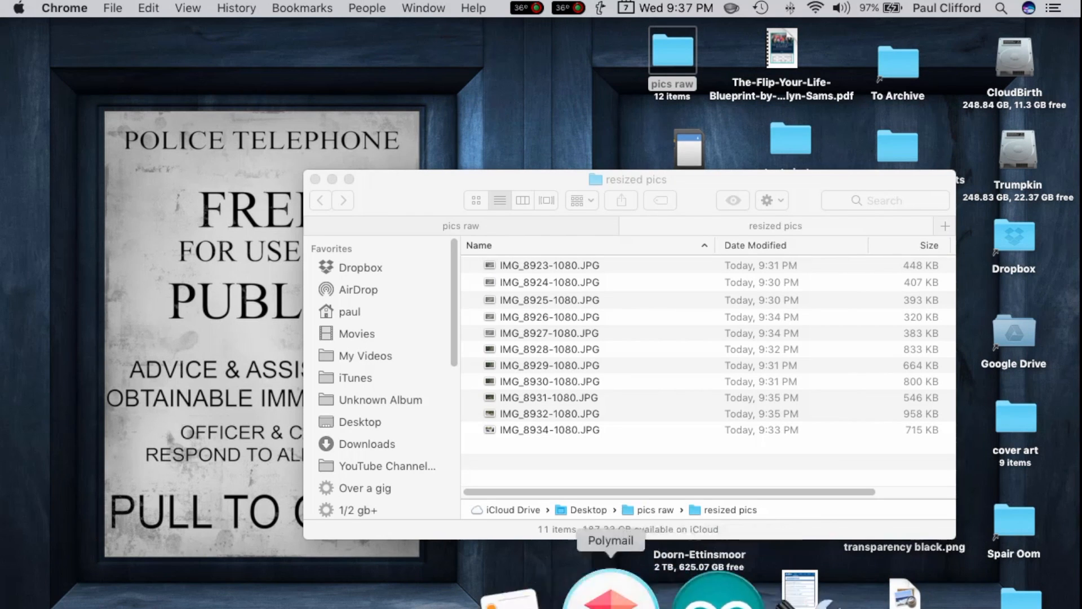
# - Launch ProPresenter 6 from the Dock
pyautogui.click(610, 592)
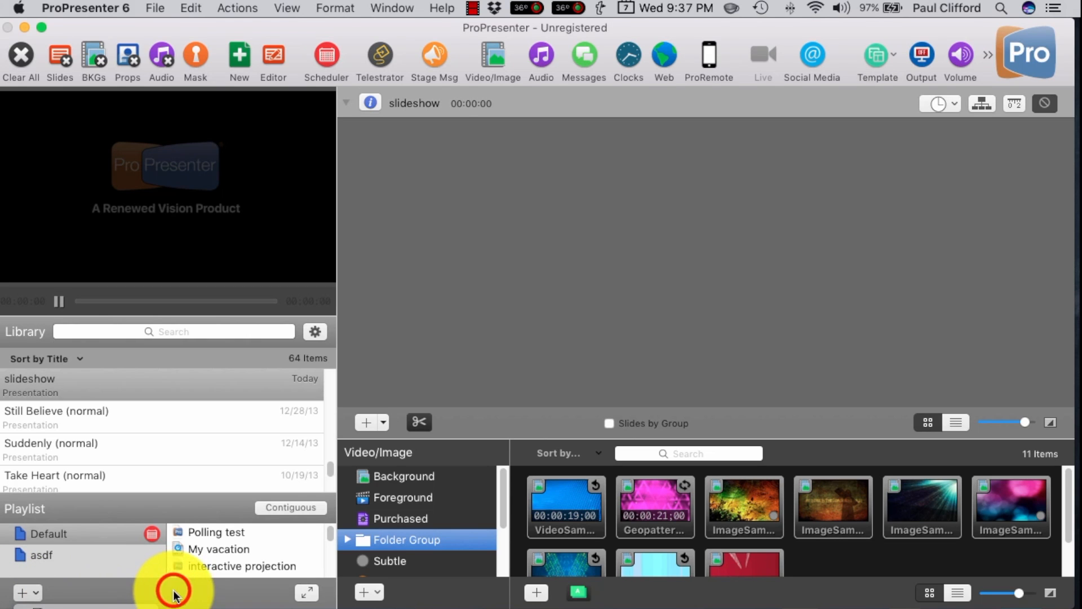
pyautogui.moveTo(88, 397)
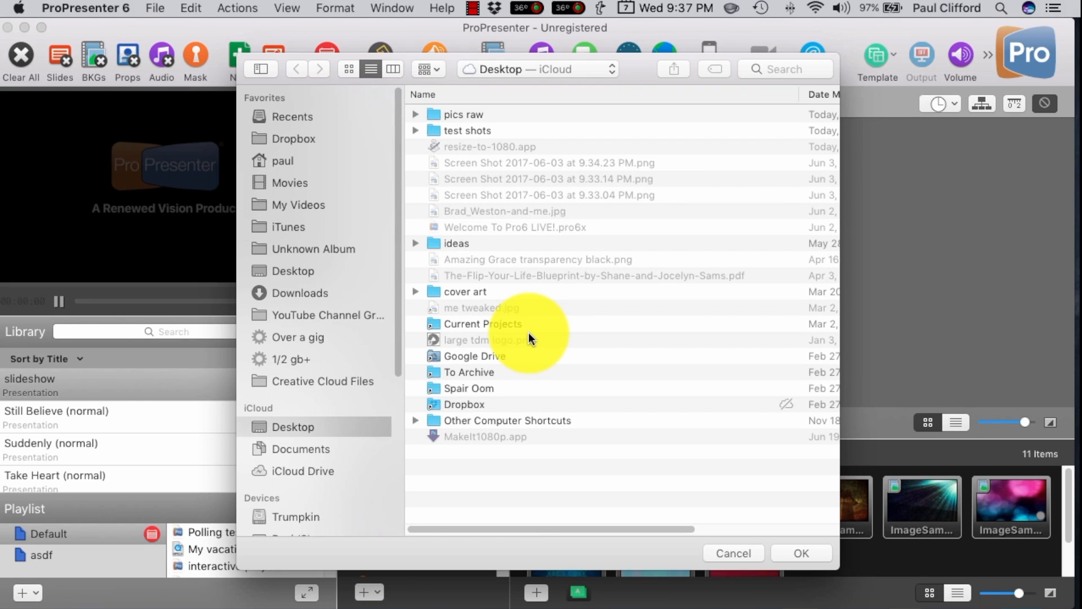
# - Choose pics raw/resized pics as the hot folder and show its eleven -1080 thumbnails
pyautogui.click(416, 114)
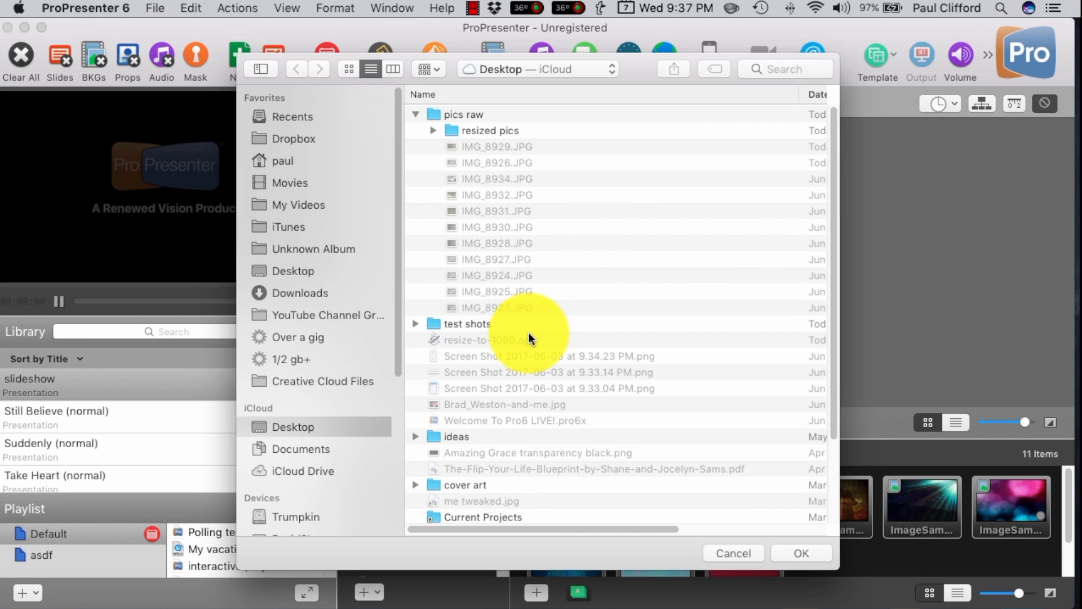
pyautogui.click(489, 130)
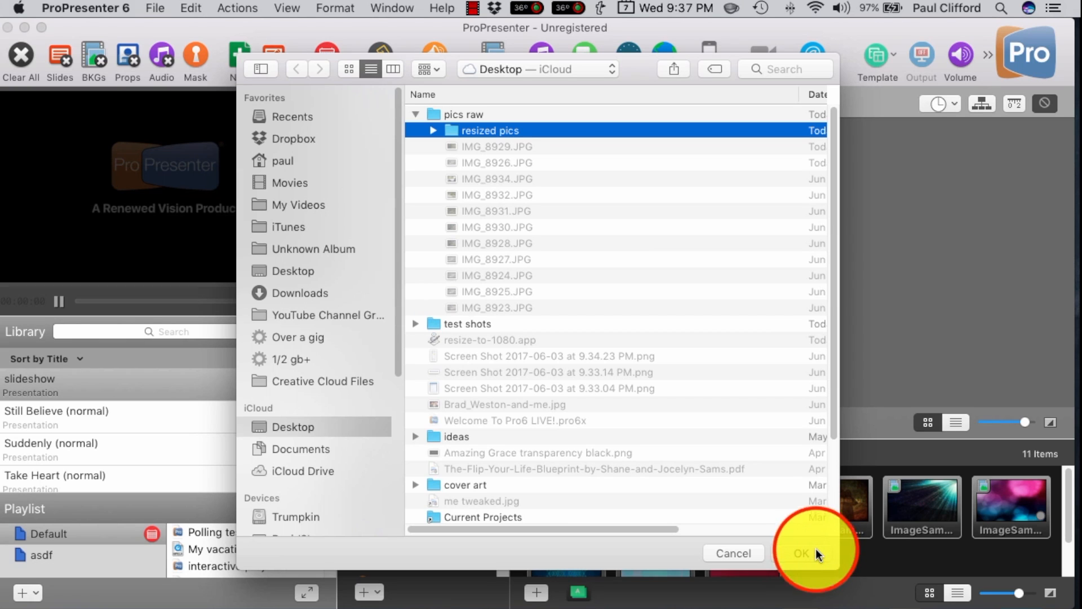
pyautogui.click(800, 553)
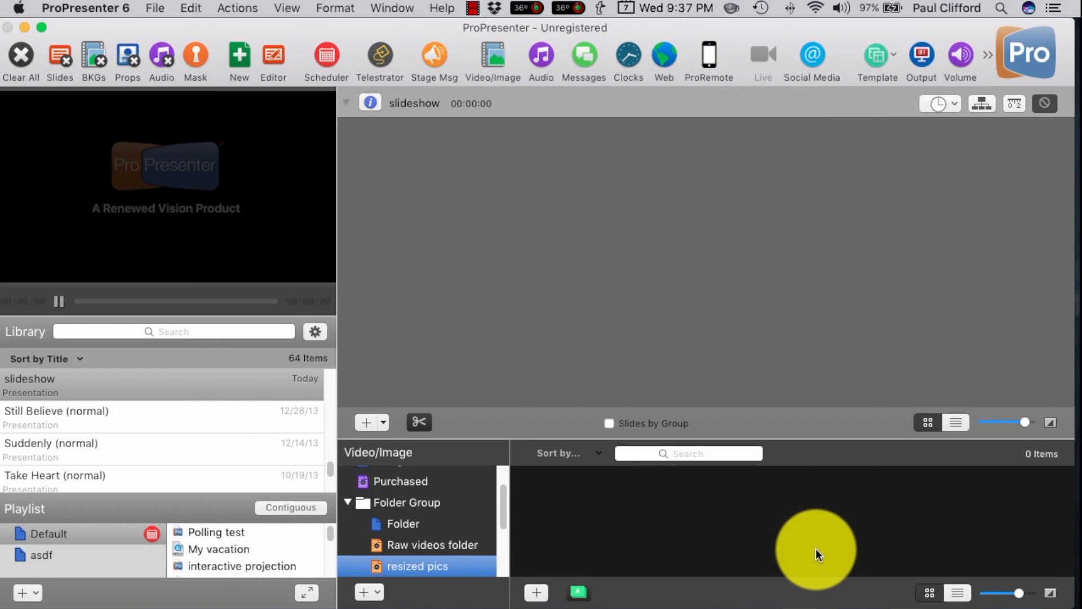
pyautogui.click(417, 565)
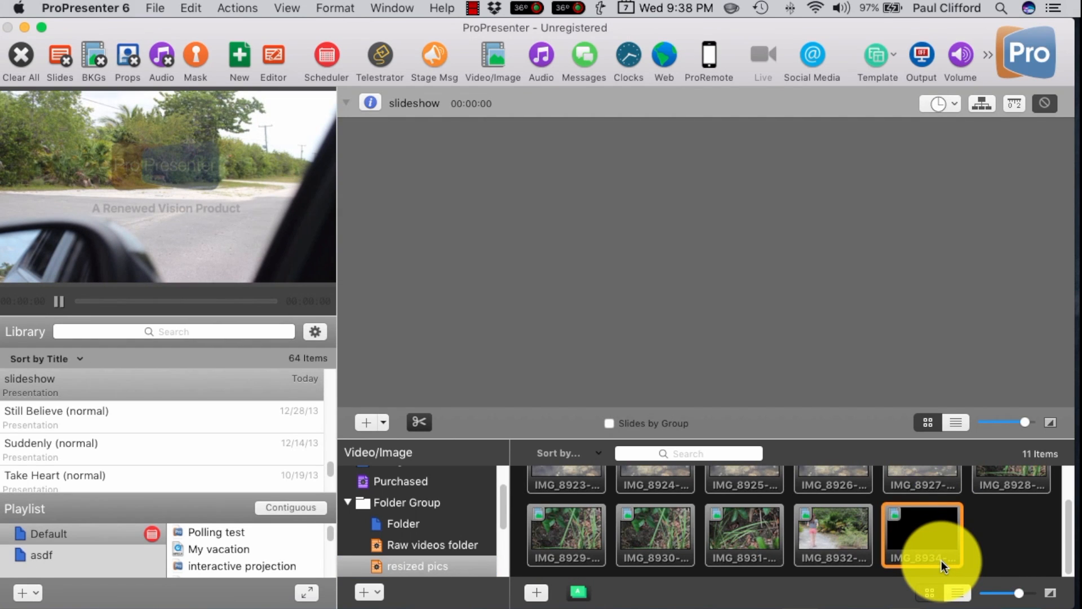
pyautogui.moveTo(973, 544)
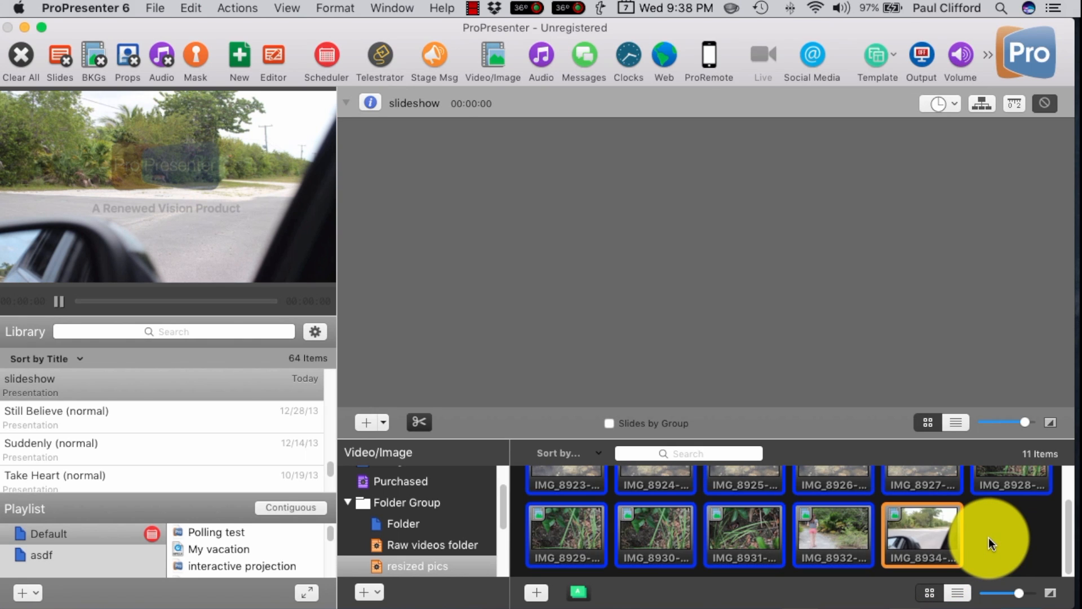
# - Drop all selected resized pics images into the slideshow, starting with IMG_8923-1080
pyautogui.click(583, 490)
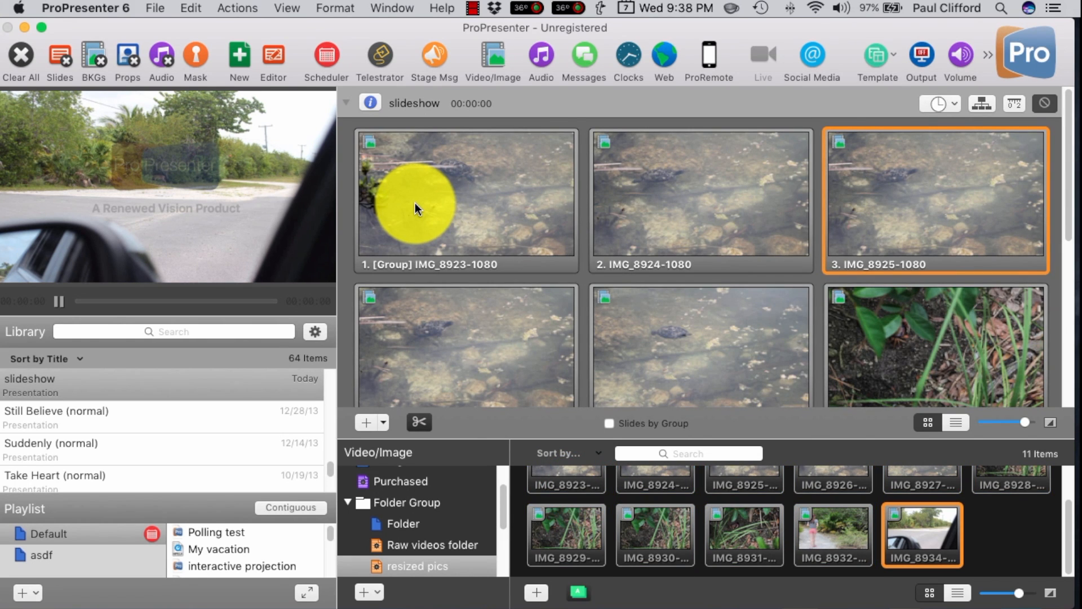
# - Apply a 6-second Slide Timer to all eleven slides, totaling 1:06
pyautogui.rightClick(406, 200)
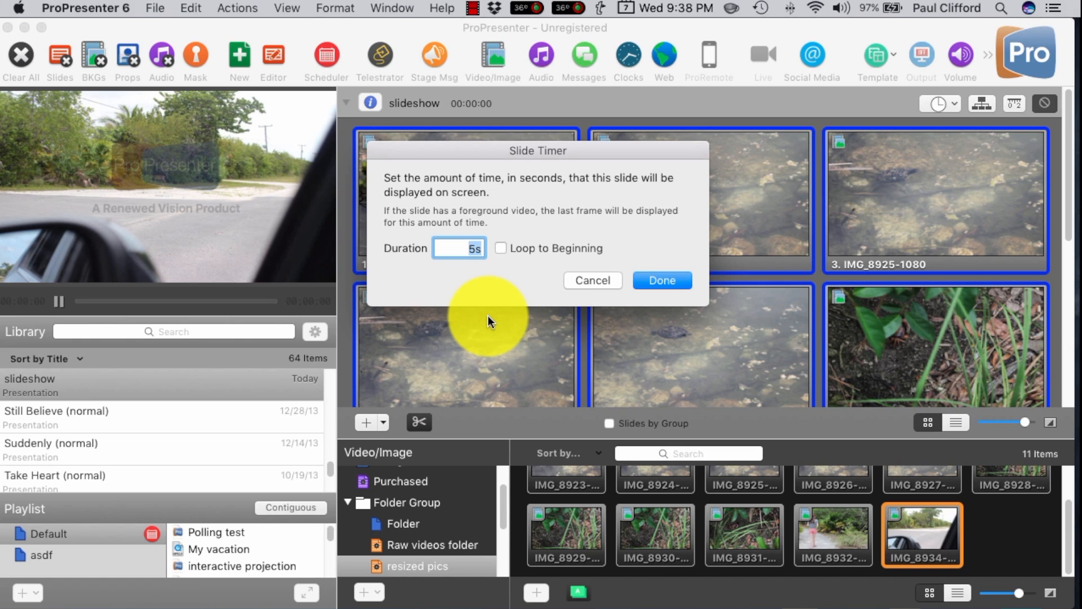
pyautogui.write('6')
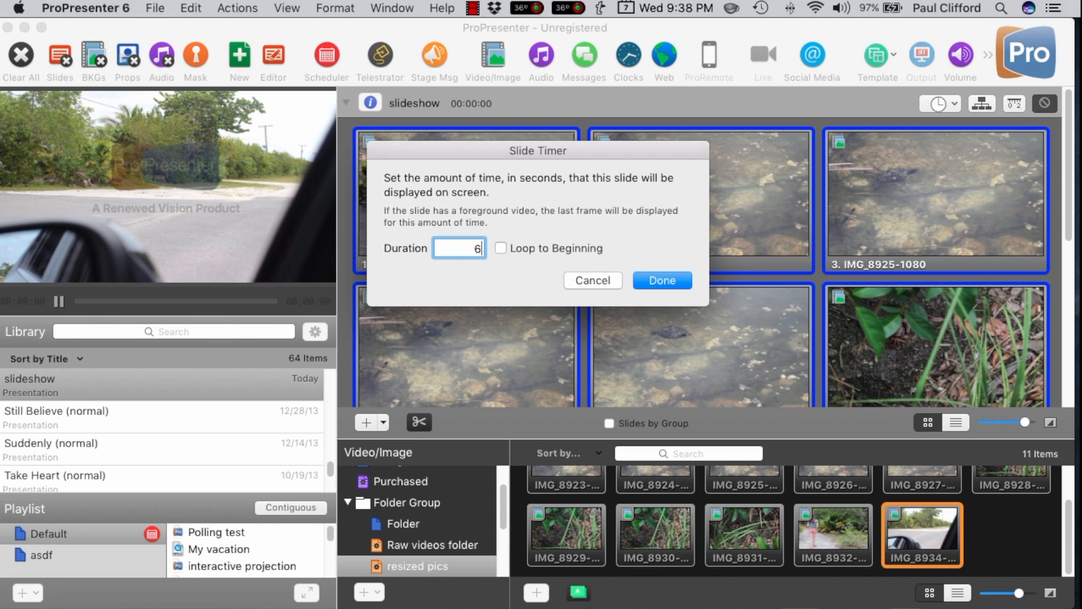
pyautogui.click(661, 280)
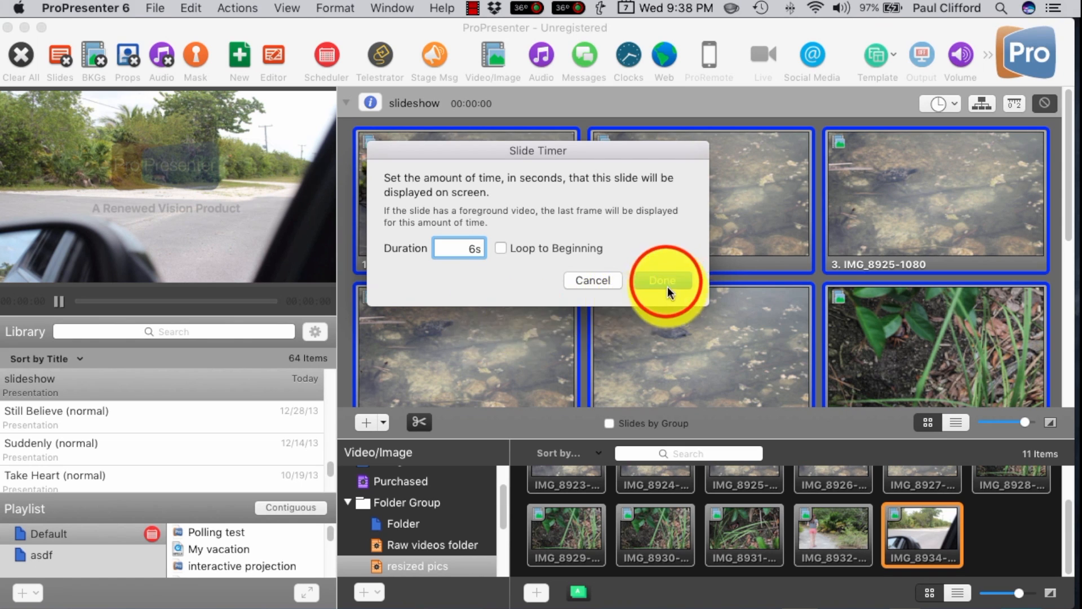
pyautogui.click(661, 280)
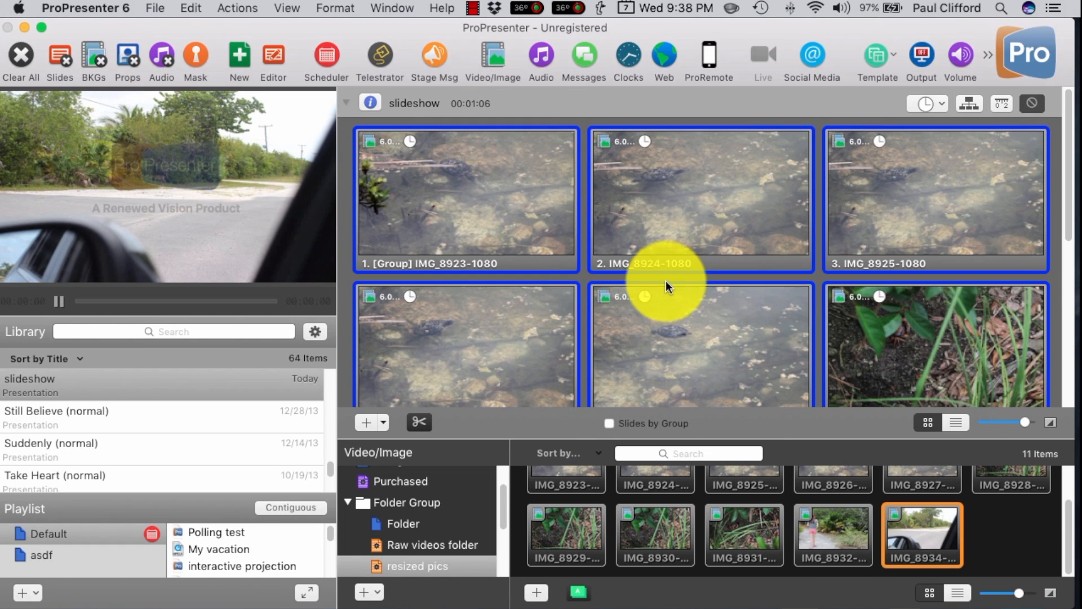
pyautogui.scroll(-3)
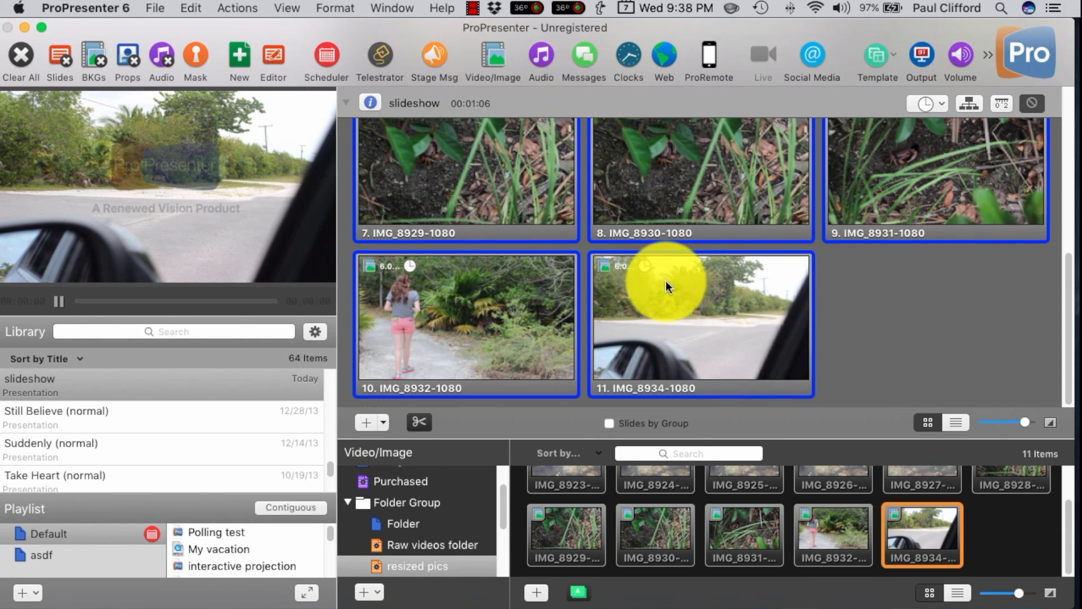
pyautogui.moveTo(801, 300)
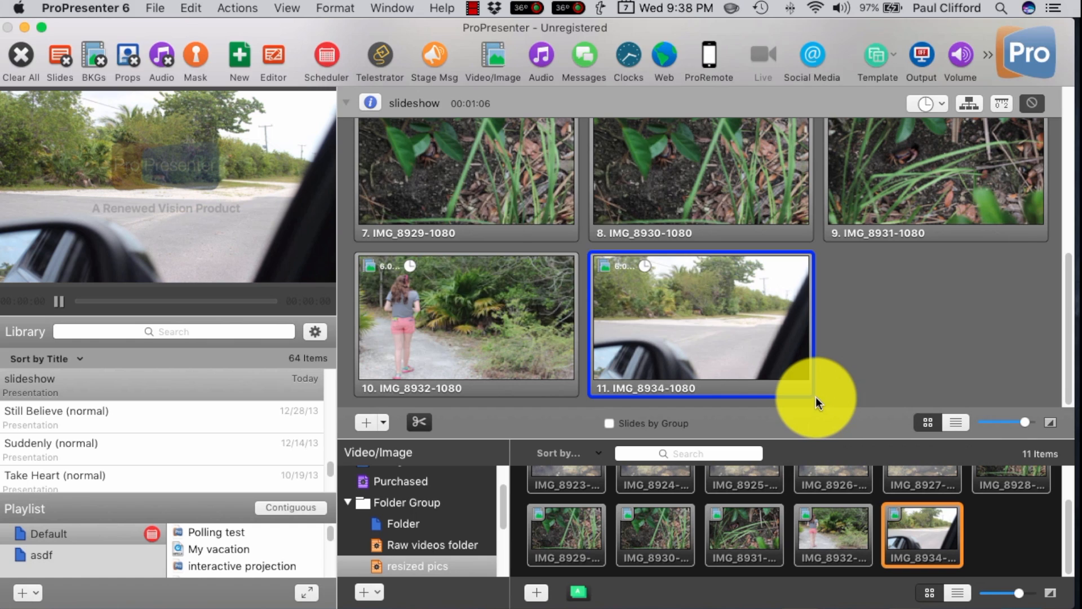
# - Set the last slide, IMG_8934-1080, to loop to the beginning when its timer ends
pyautogui.click(645, 264)
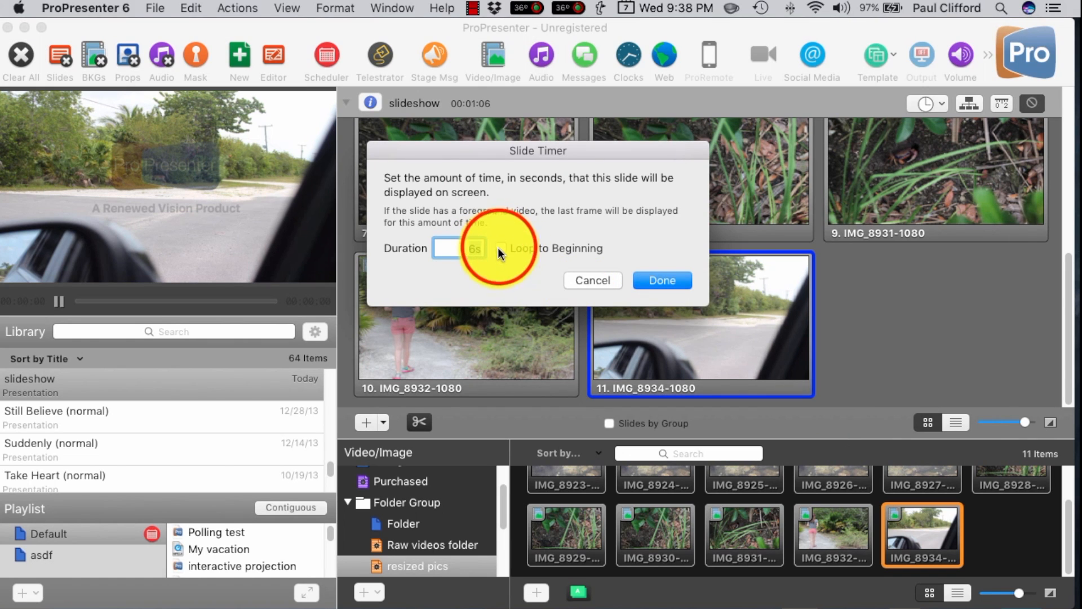
pyautogui.click(500, 248)
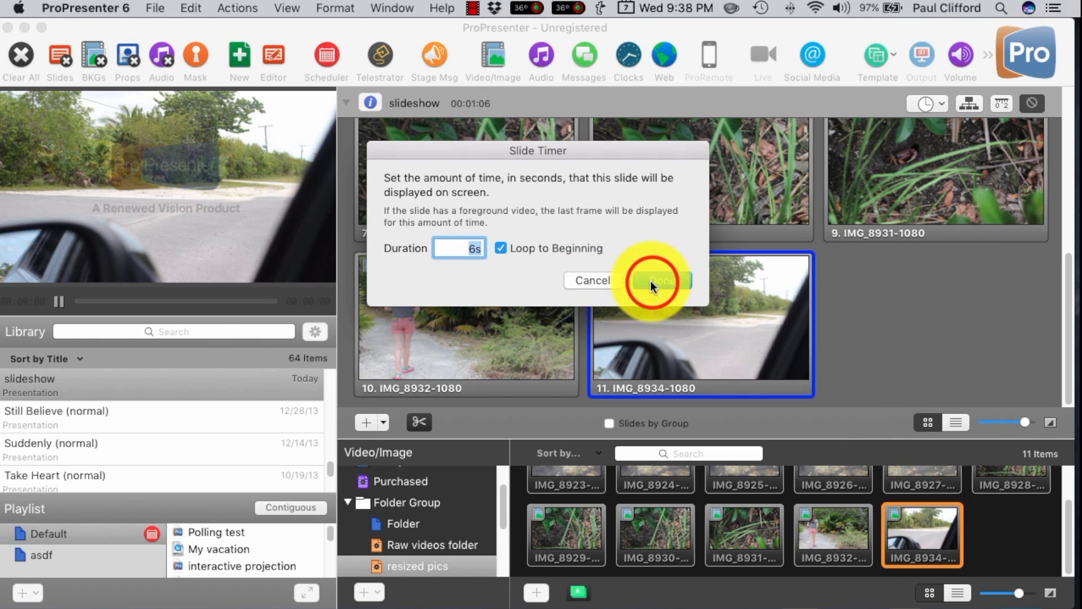
pyautogui.click(657, 280)
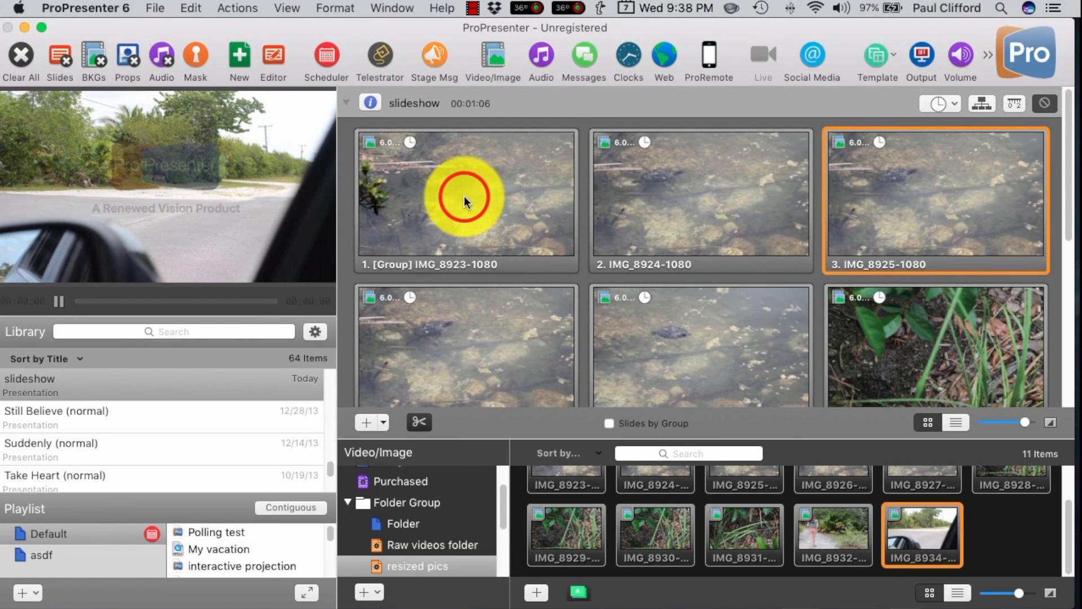
# - Trigger slide 1 and follow the first pass of slides advancing on their timers
pyautogui.click(464, 200)
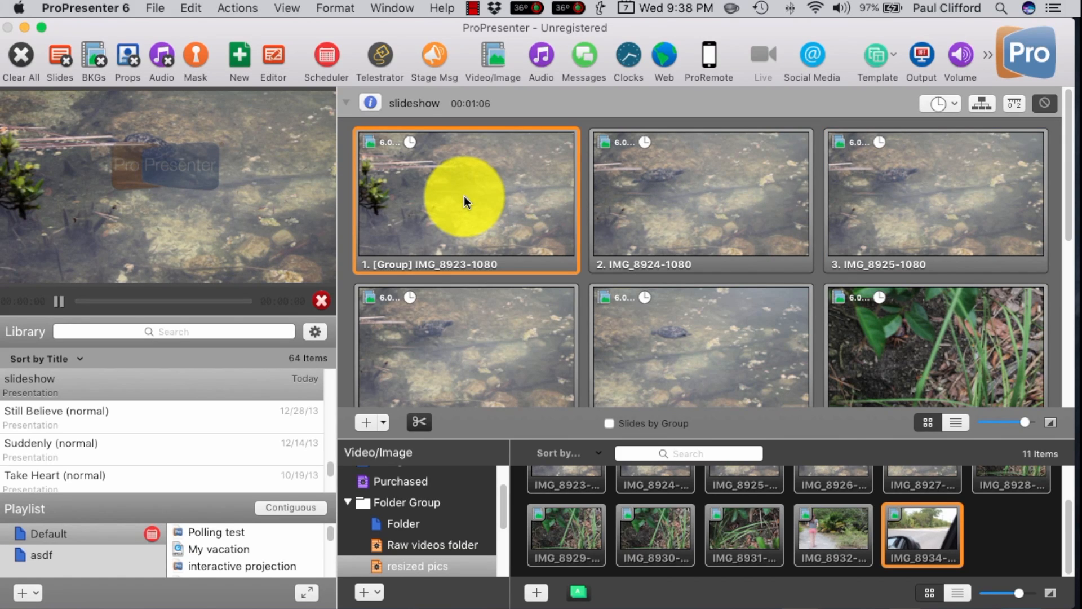
pyautogui.click(700, 200)
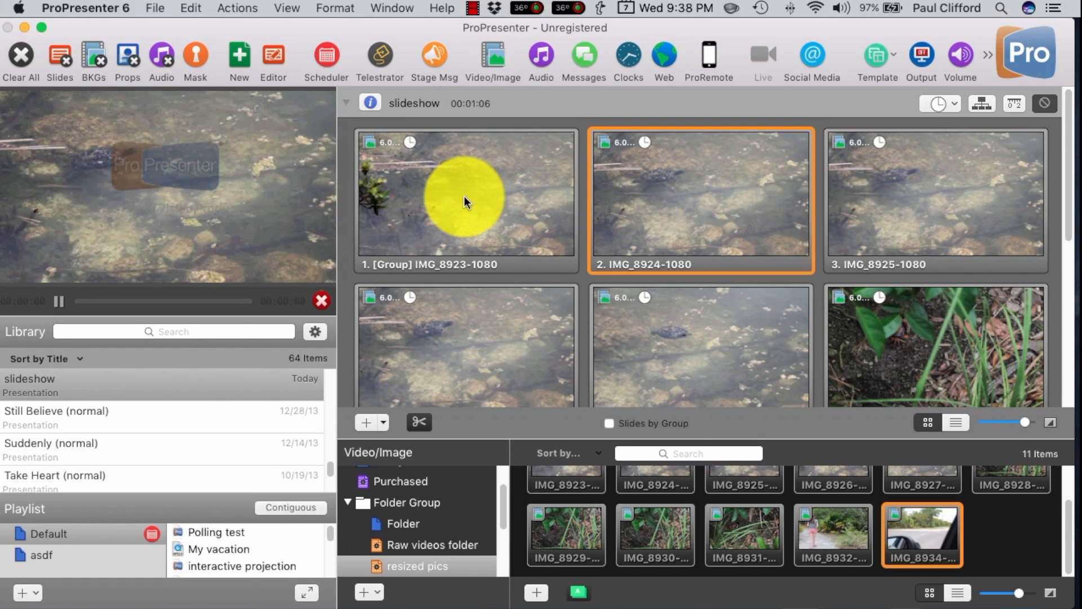
pyautogui.click(935, 200)
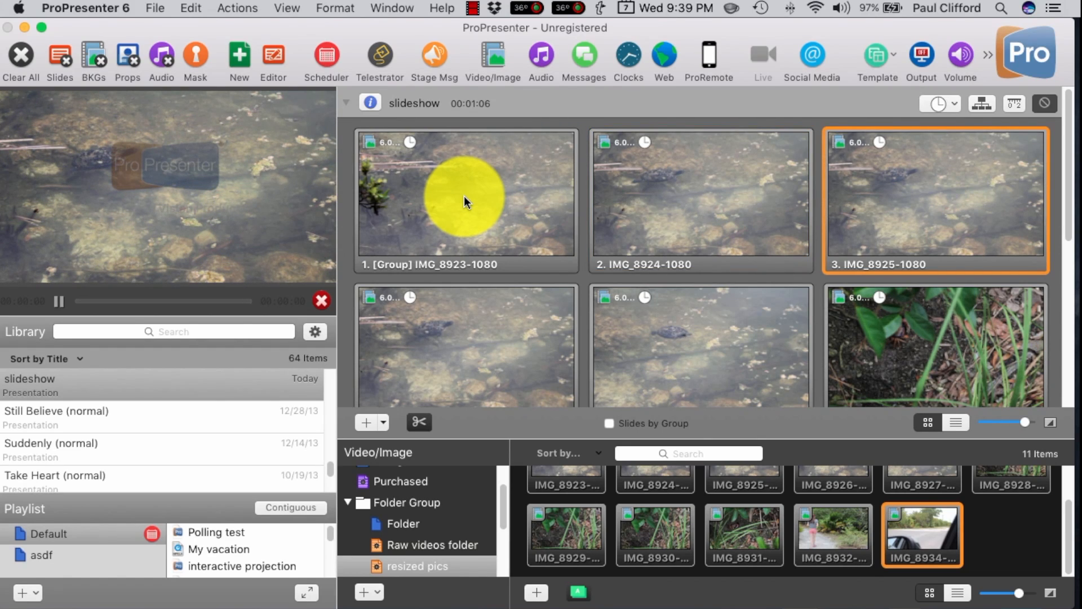
pyautogui.moveTo(545, 242)
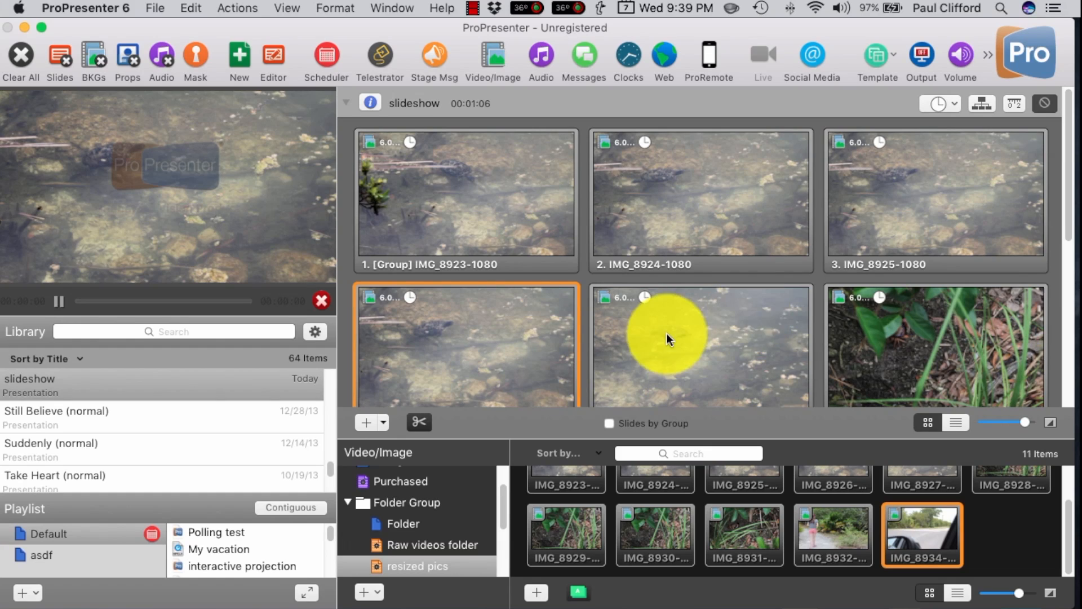
pyautogui.moveTo(942, 317)
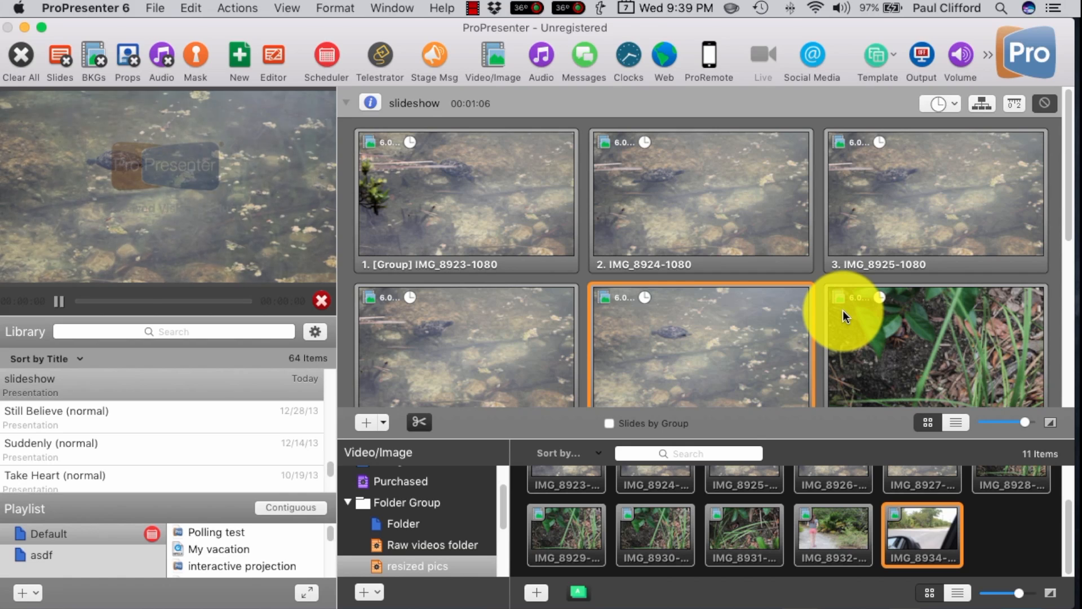
pyautogui.click(935, 345)
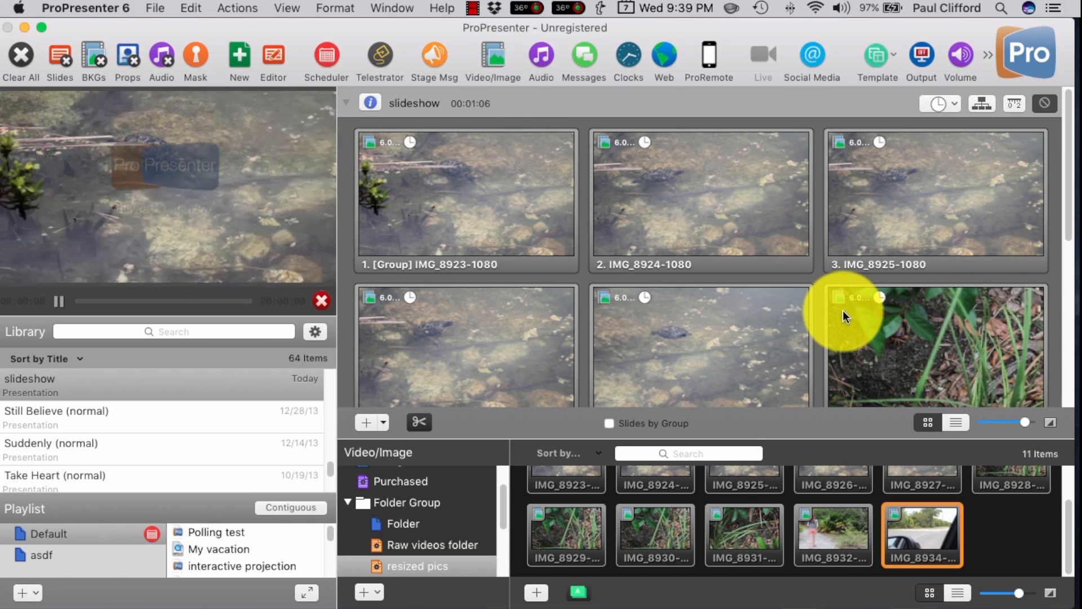
# - Follow the slideshow as slide 11 loops back to slide 1 and keeps advancing
pyautogui.click(466, 200)
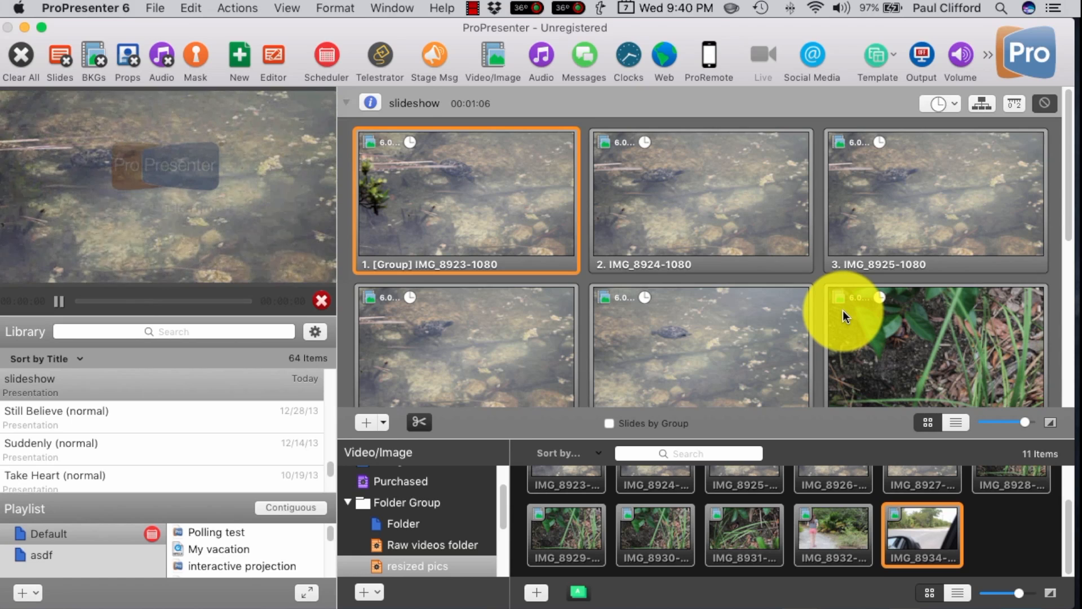
pyautogui.click(700, 200)
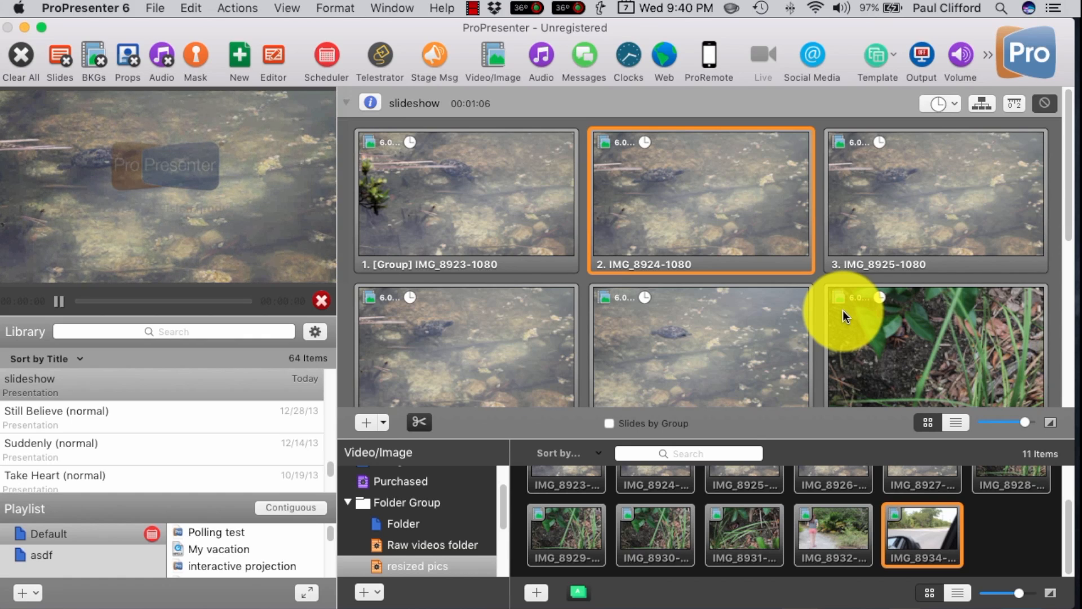
pyautogui.click(935, 200)
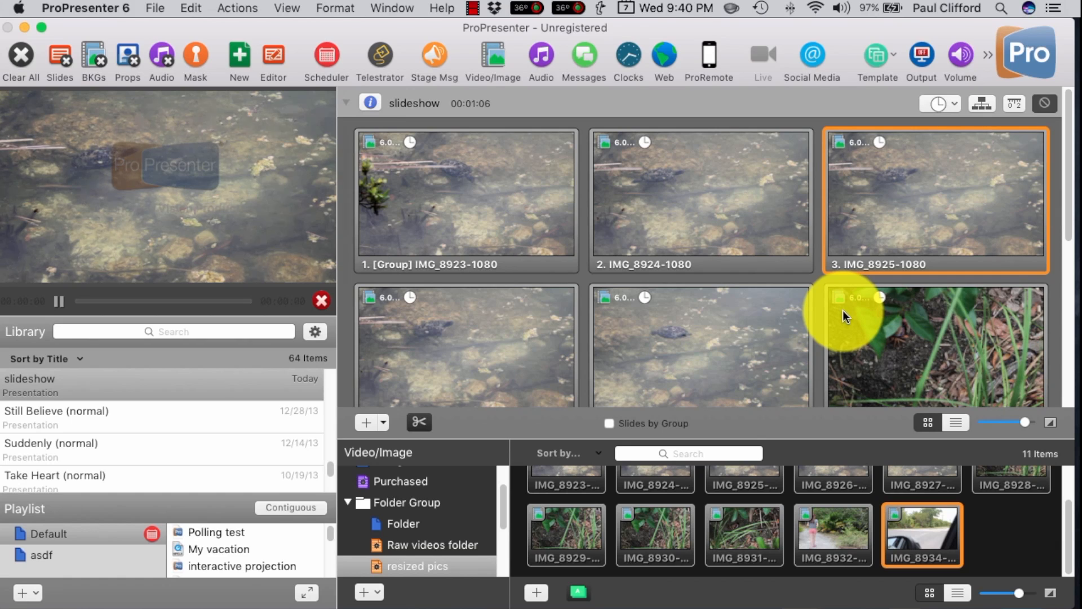
pyautogui.click(465, 344)
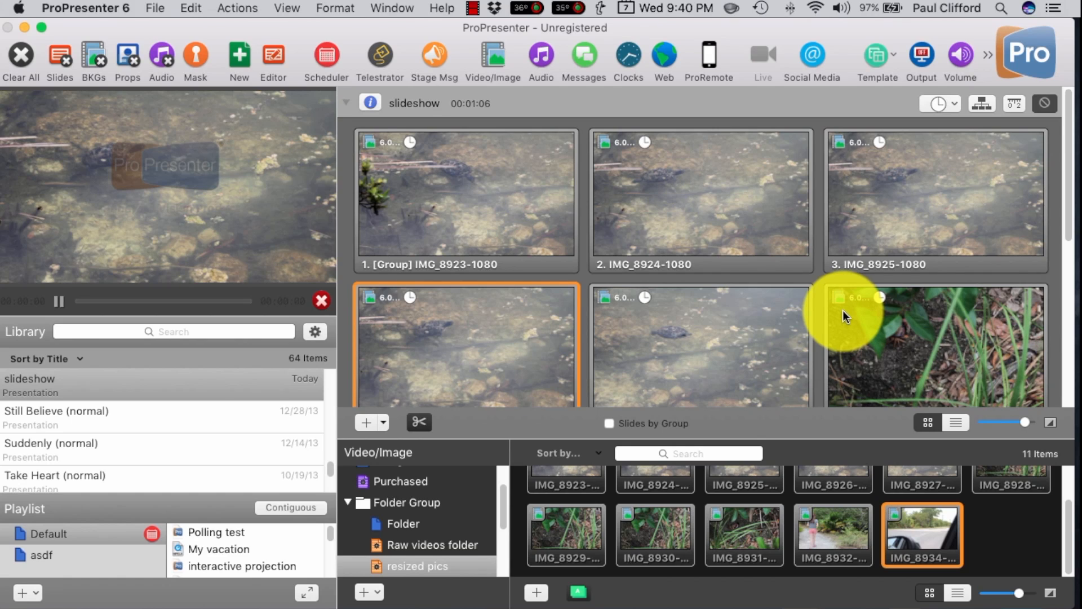
pyautogui.click(698, 345)
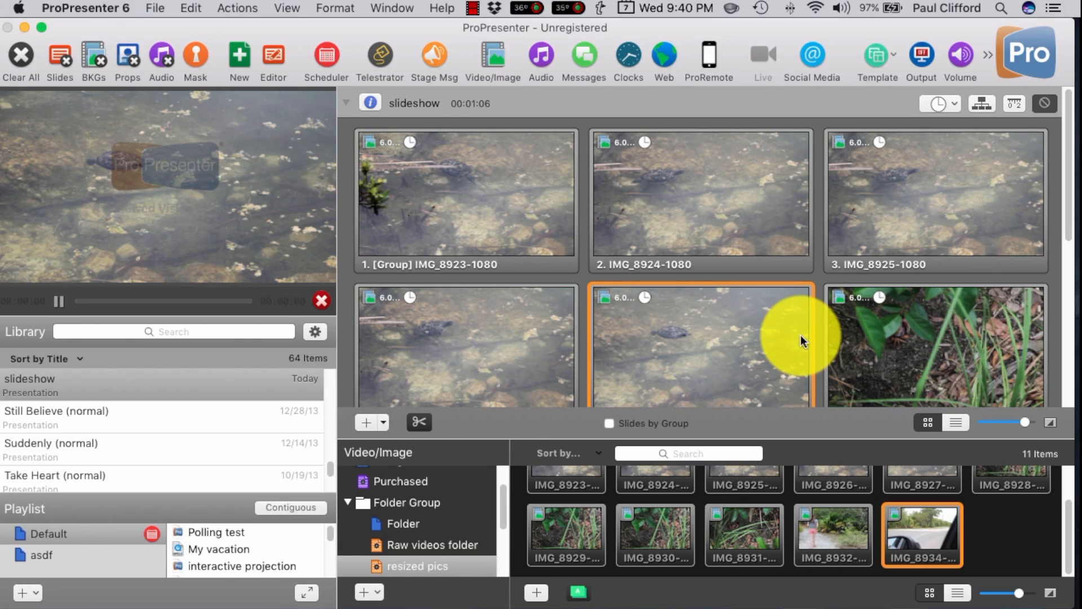